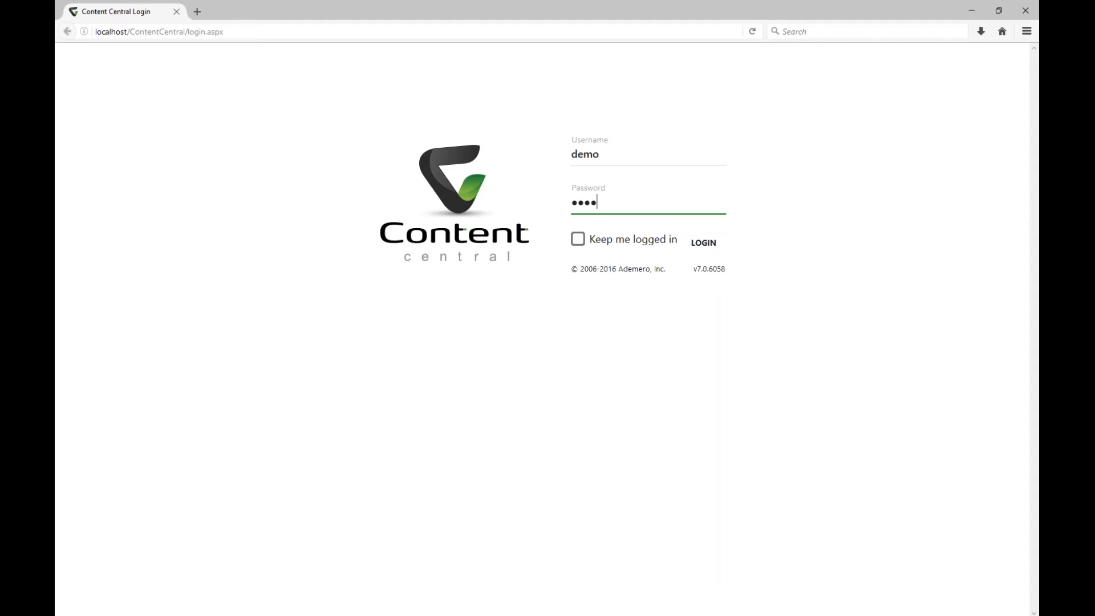
Step: Log in as the demo user and land on the Dashboard
{"action": "left_click", "coordinate": [702, 241]}
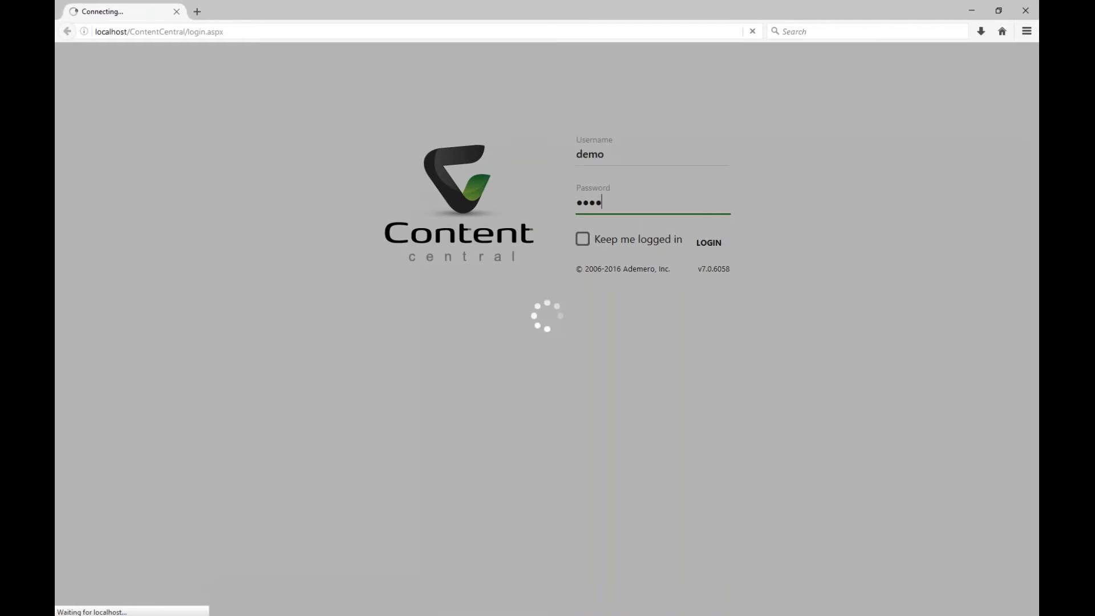
{"action": "left_click", "coordinate": [707, 242]}
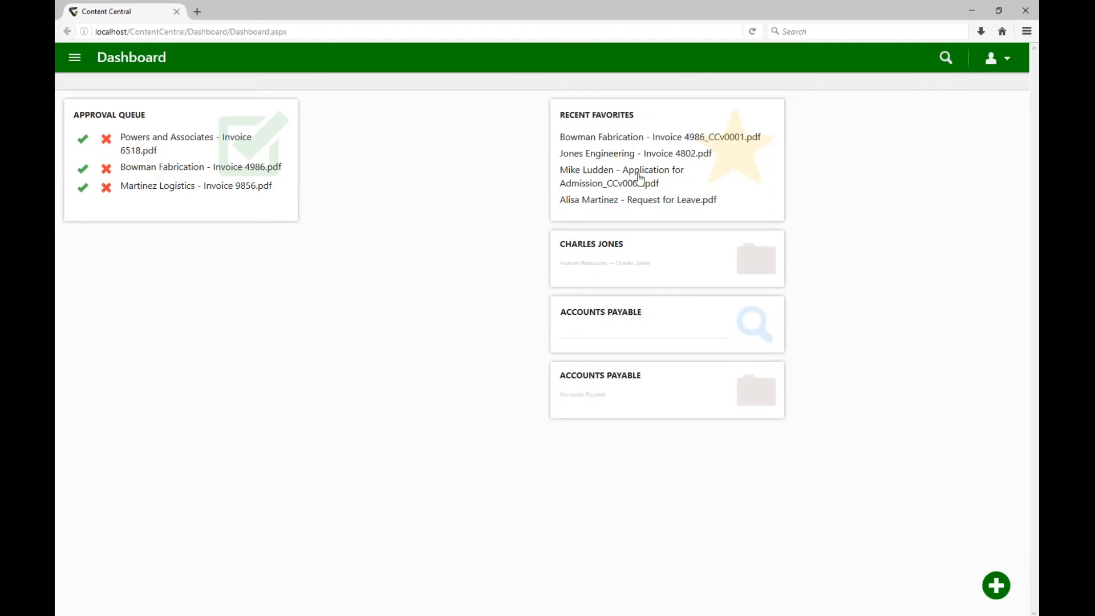
{"action": "mouse_move", "coordinate": [639, 259]}
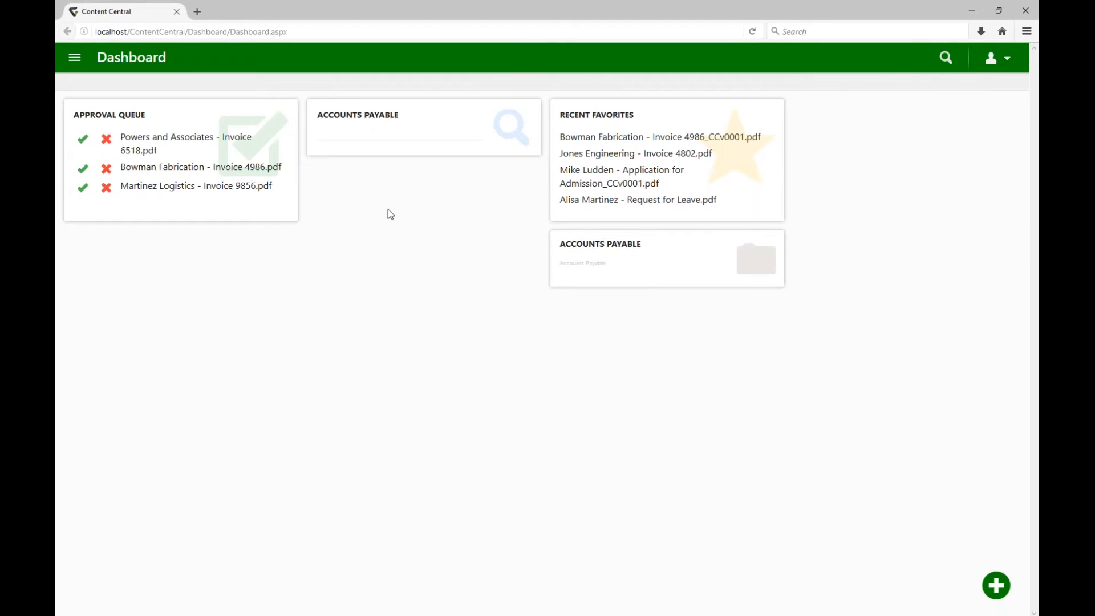
{"action": "left_click", "coordinate": [82, 188]}
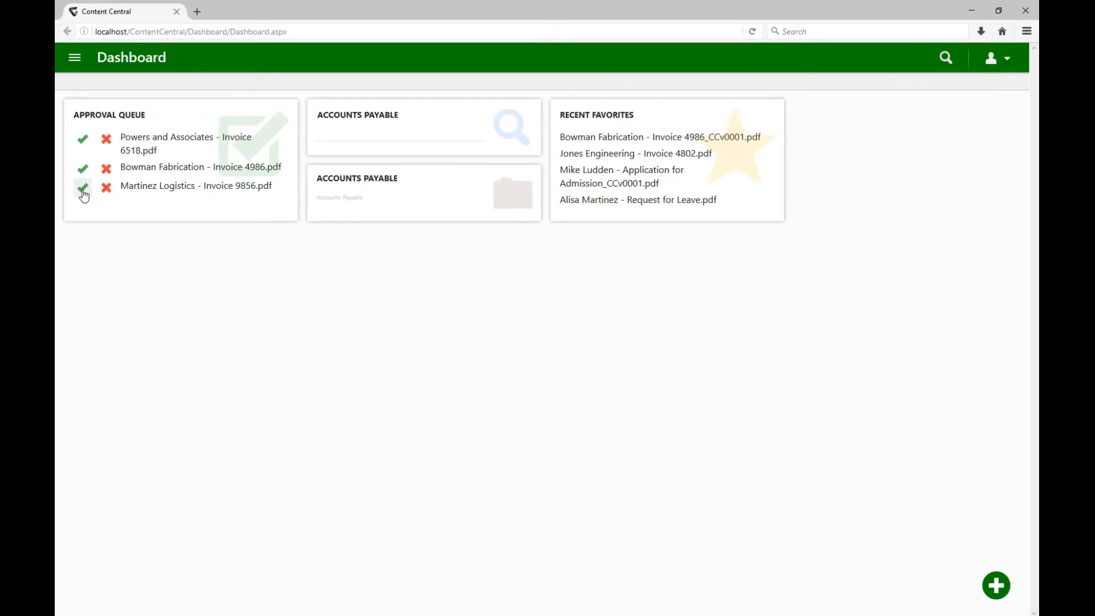
{"action": "mouse_move", "coordinate": [106, 188]}
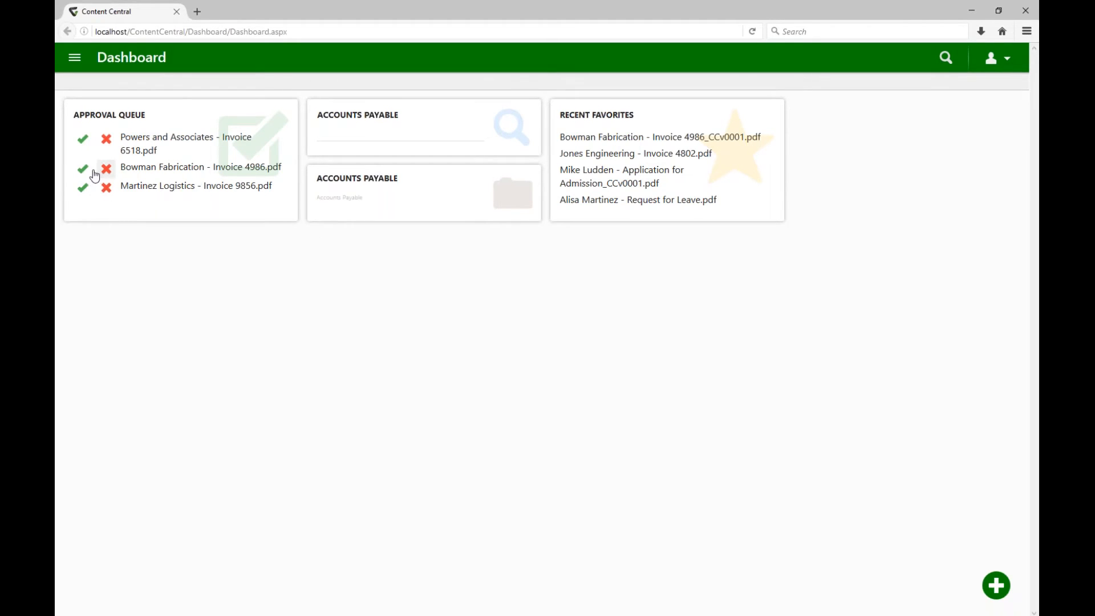
{"action": "mouse_move", "coordinate": [82, 166]}
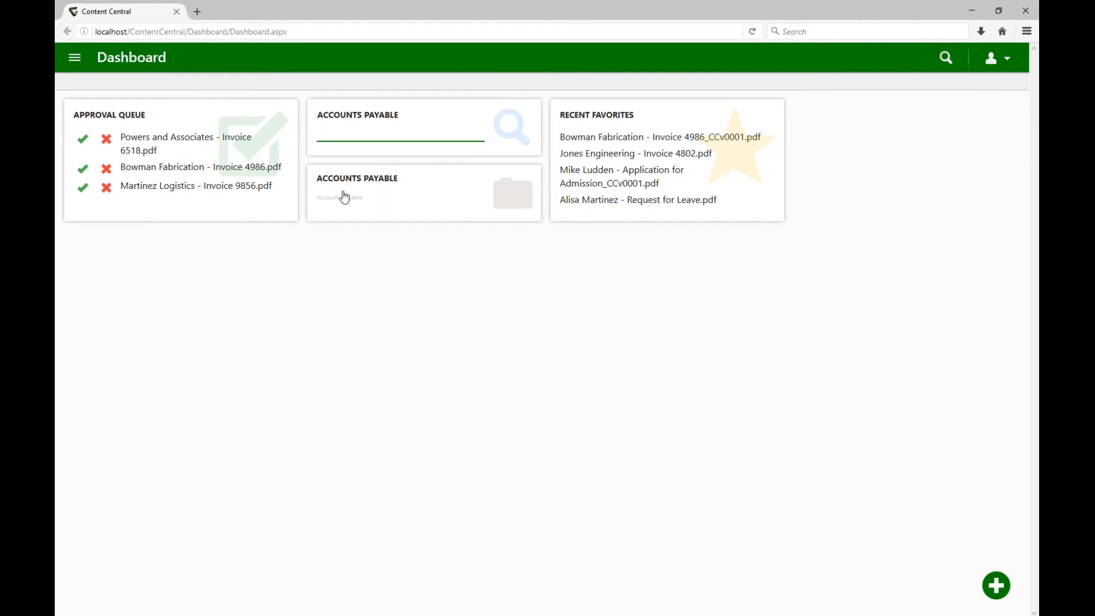
{"action": "mouse_move", "coordinate": [372, 267]}
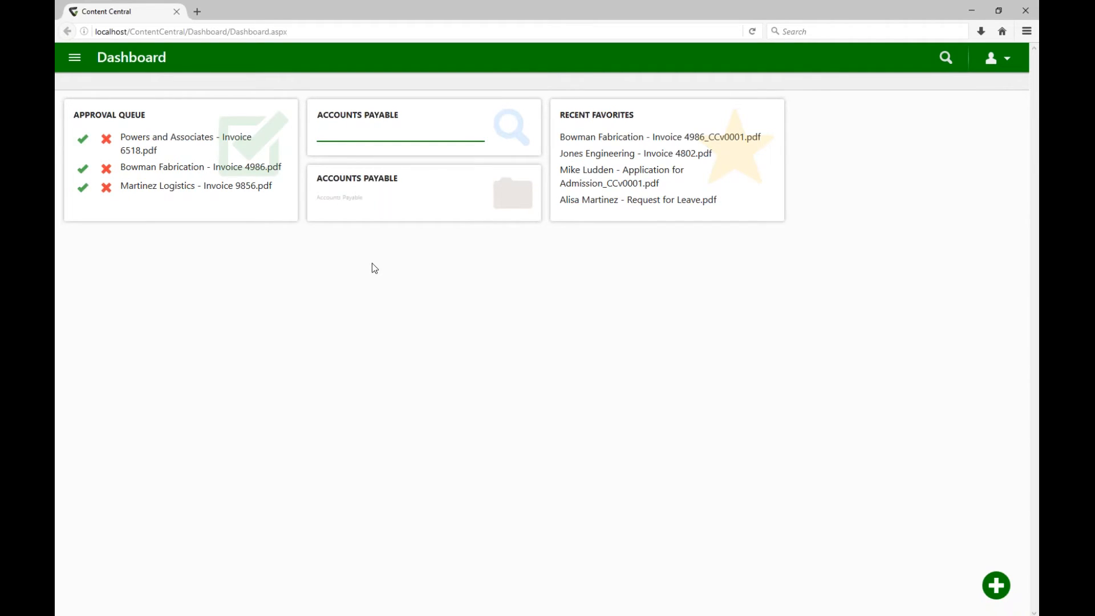
{"action": "mouse_move", "coordinate": [684, 364]}
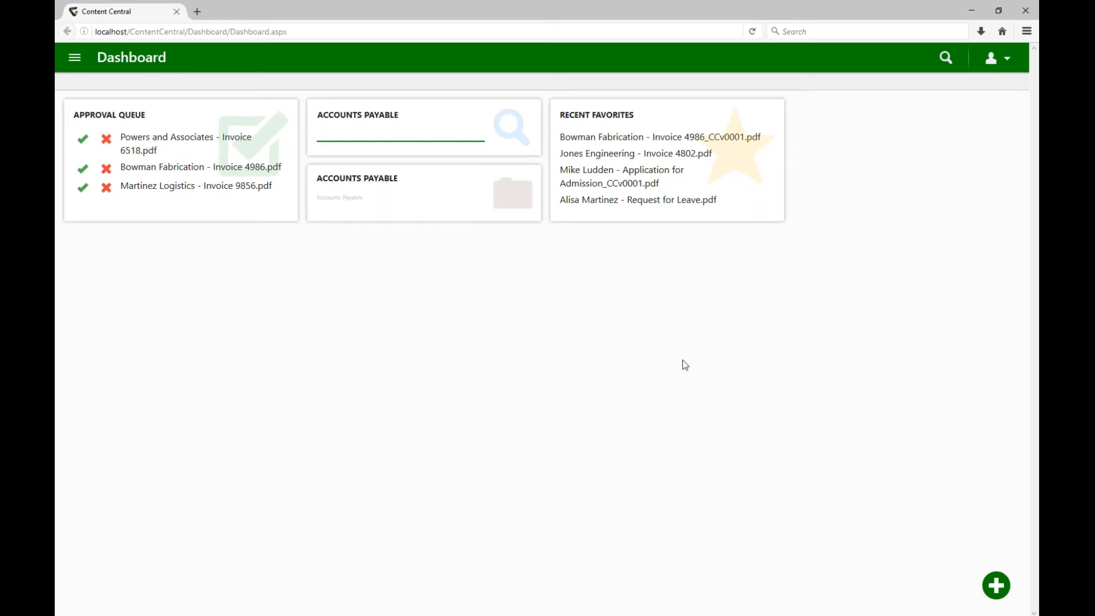
{"action": "mouse_move", "coordinate": [860, 502]}
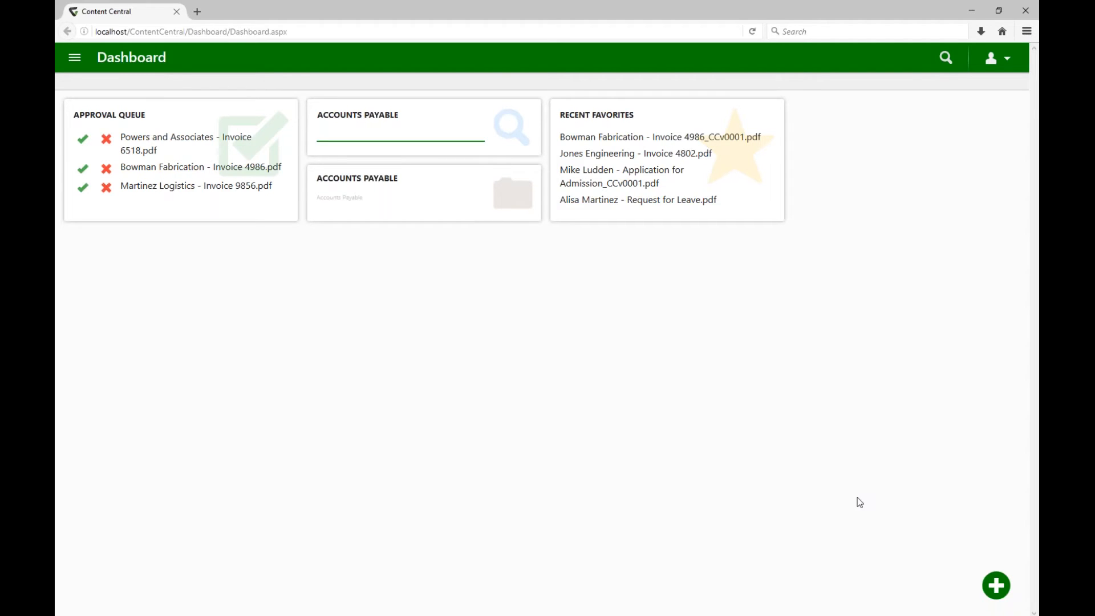
{"action": "left_click", "coordinate": [399, 130]}
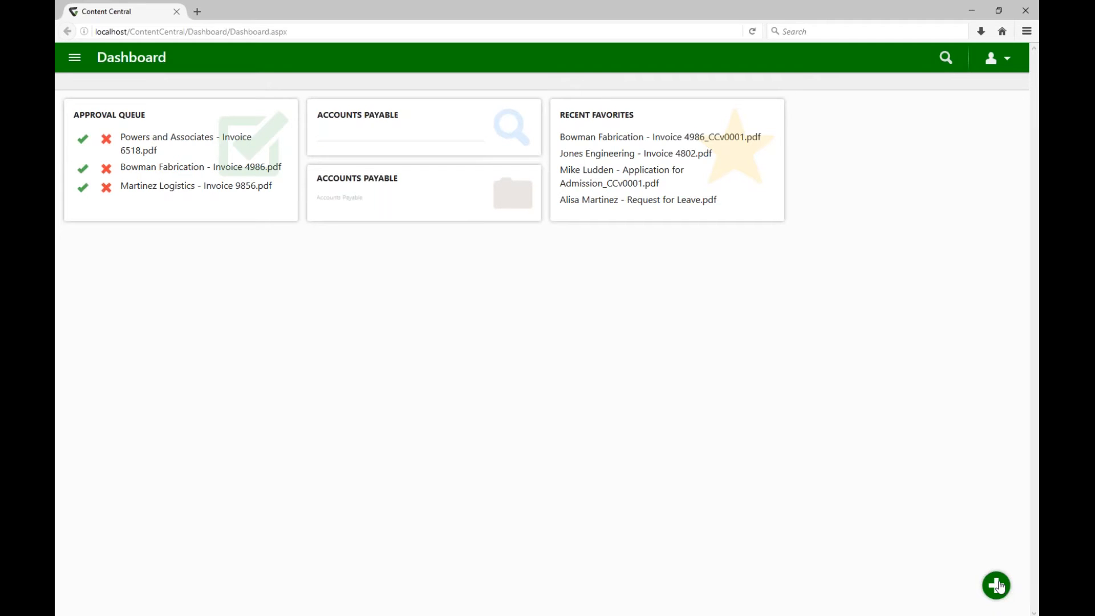
Step: Start a new dashboard widget of type Folder
{"action": "left_click", "coordinate": [997, 585]}
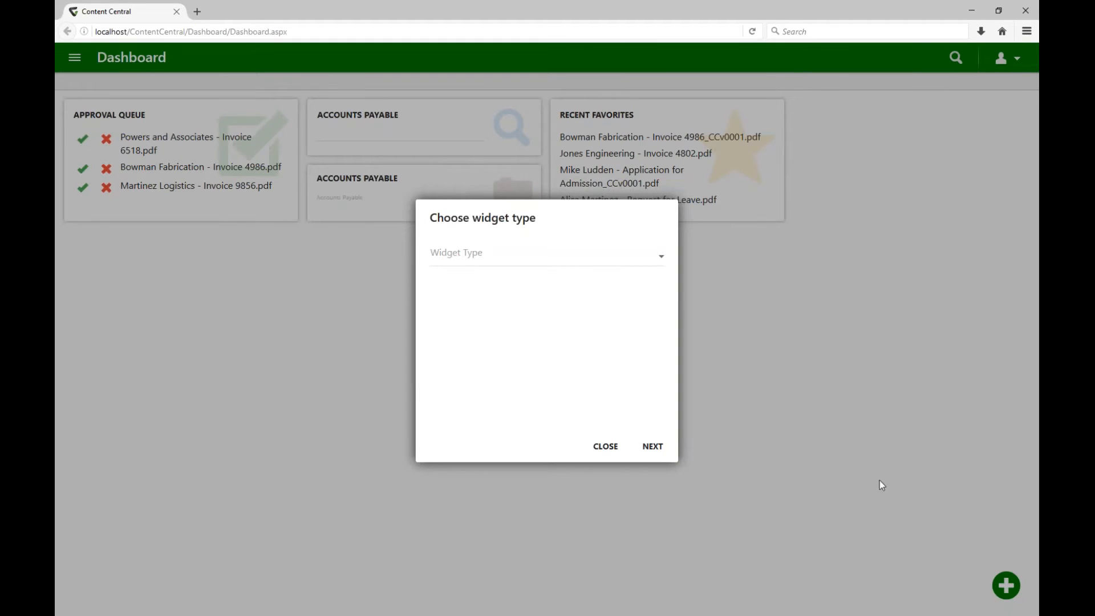
{"action": "left_click", "coordinate": [546, 256]}
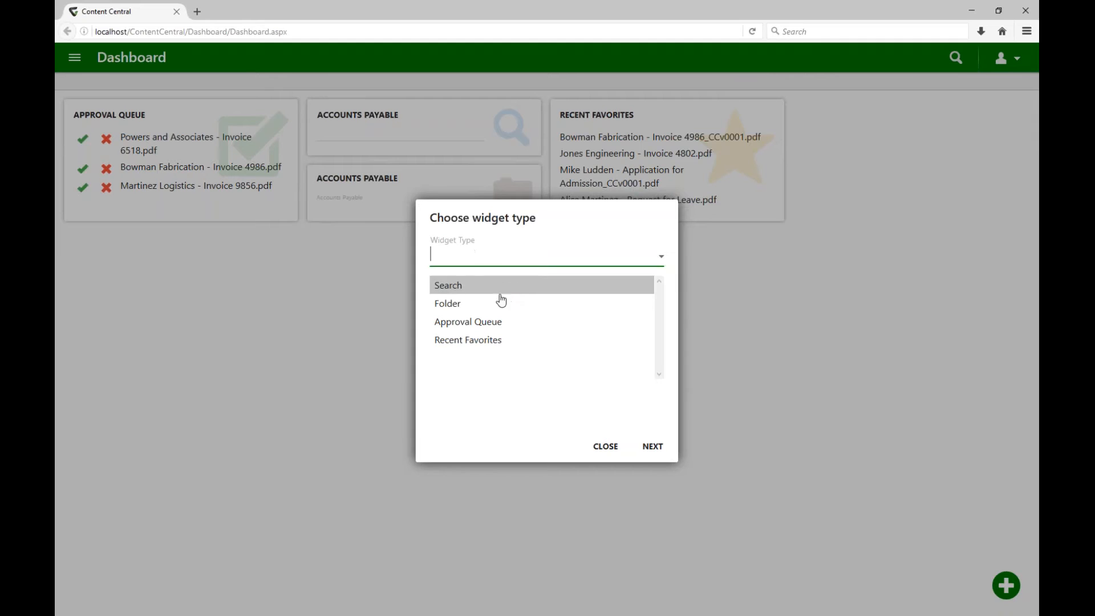
{"action": "left_click", "coordinate": [447, 304]}
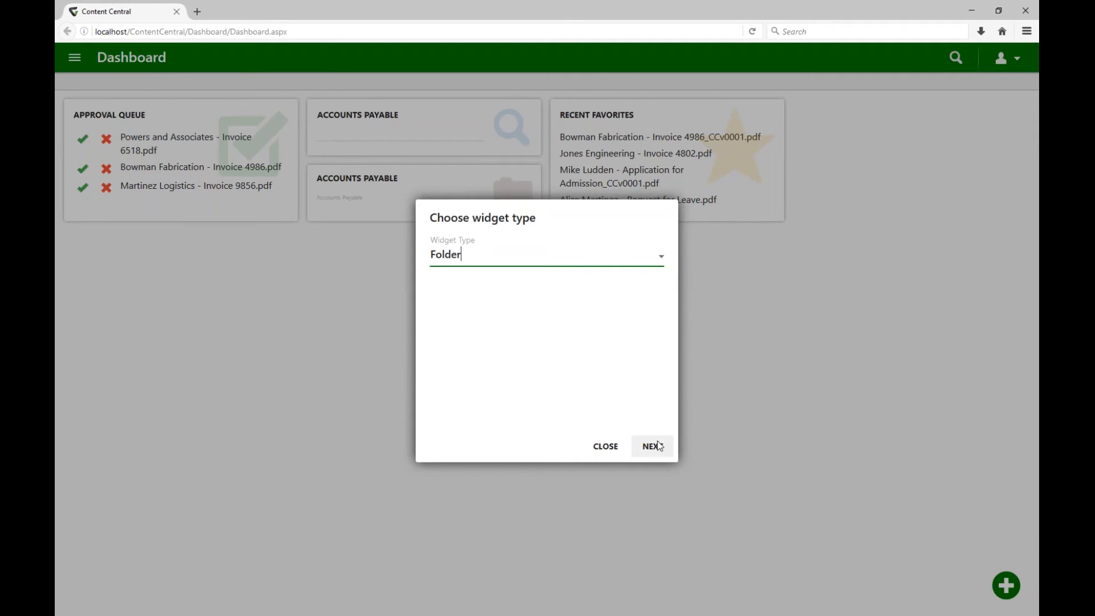
{"action": "left_click", "coordinate": [650, 446]}
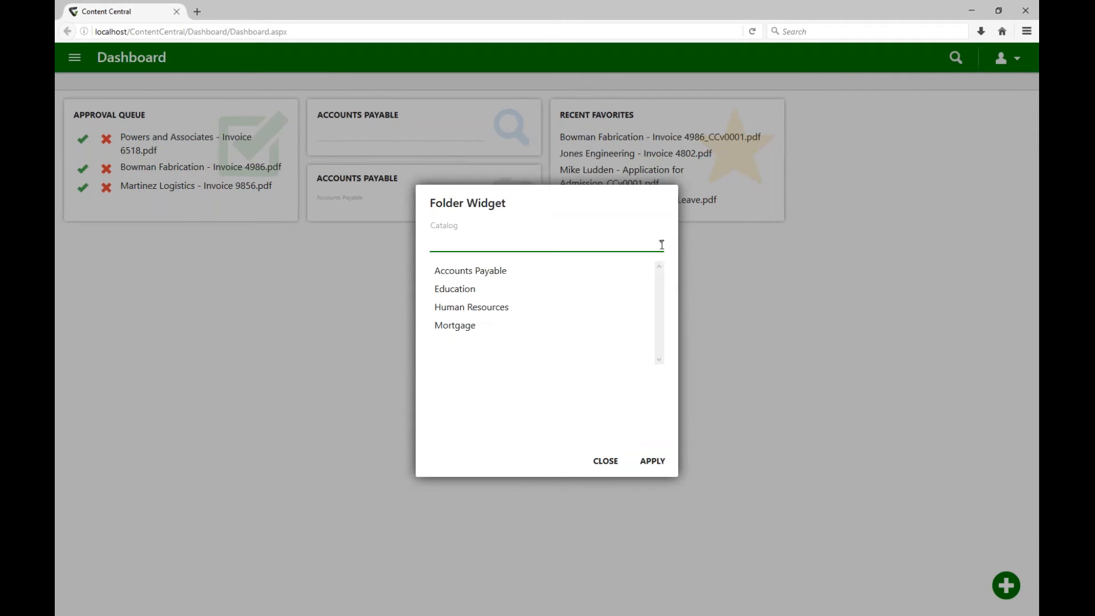
{"action": "mouse_move", "coordinate": [563, 312]}
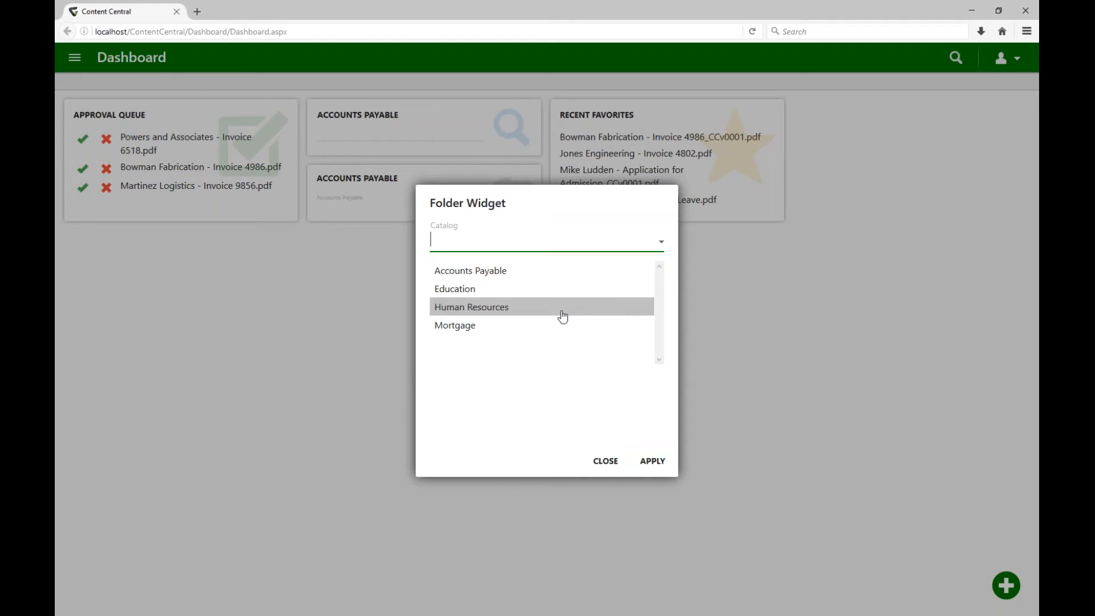
{"action": "left_click", "coordinate": [455, 325]}
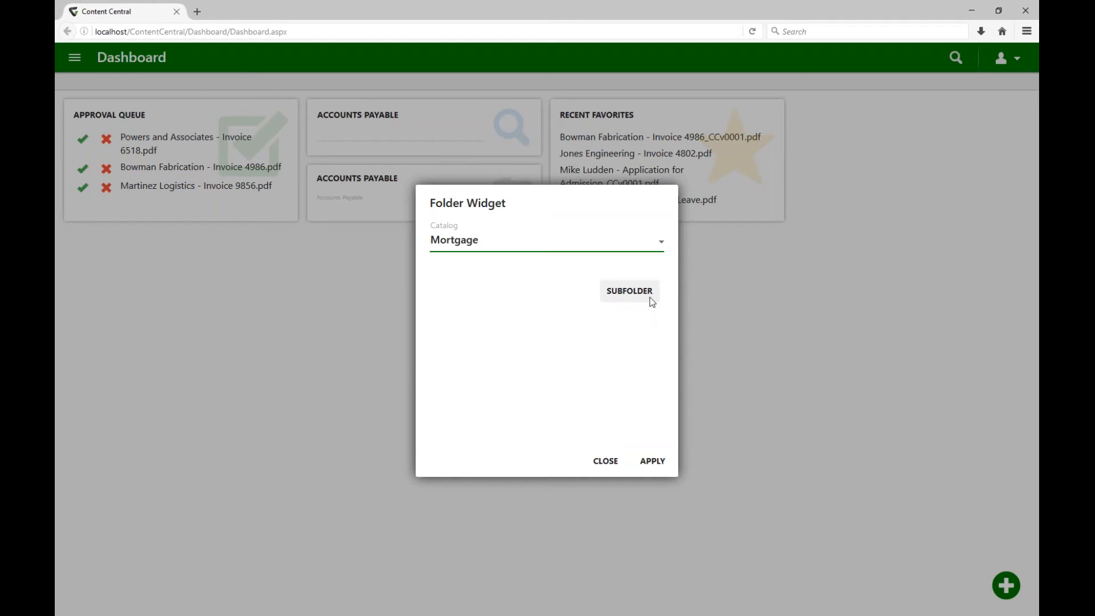
{"action": "left_click", "coordinate": [627, 291]}
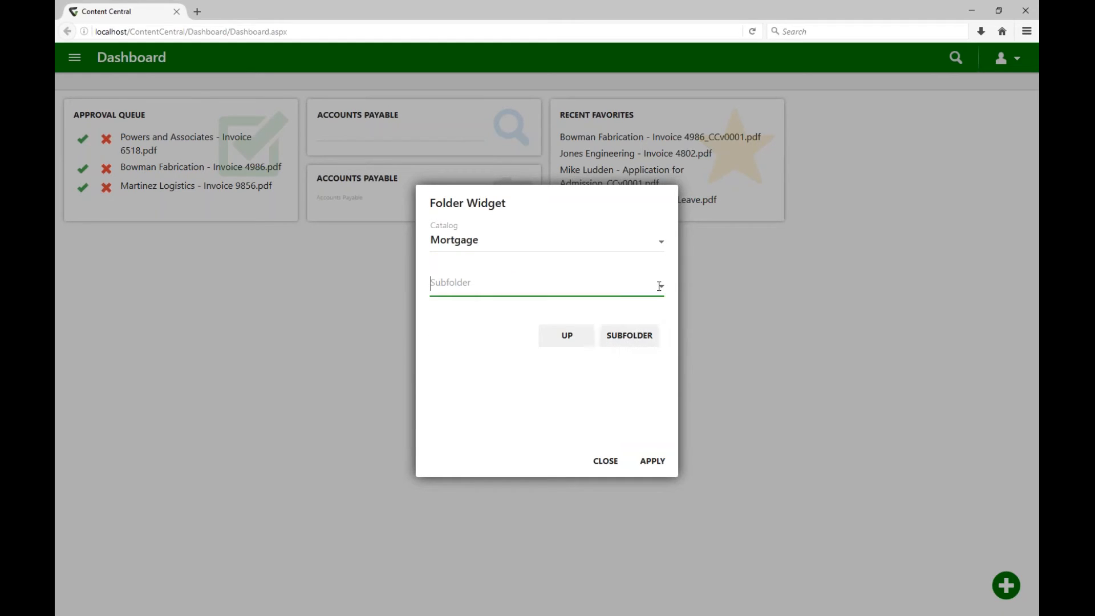
{"action": "left_click", "coordinate": [547, 283]}
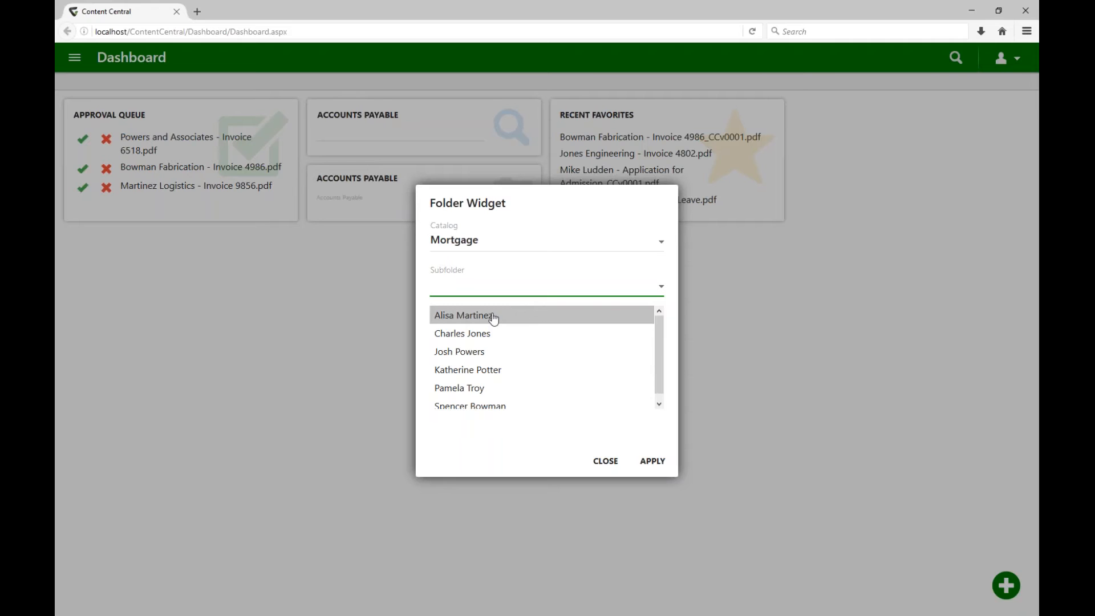
{"action": "left_click", "coordinate": [465, 315]}
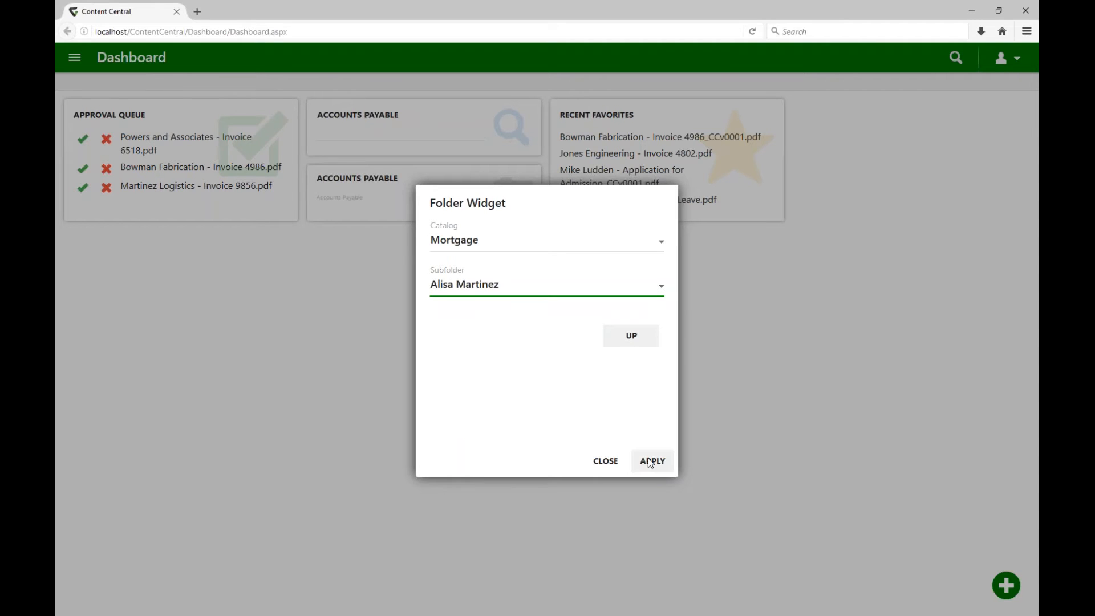
{"action": "left_click", "coordinate": [651, 461]}
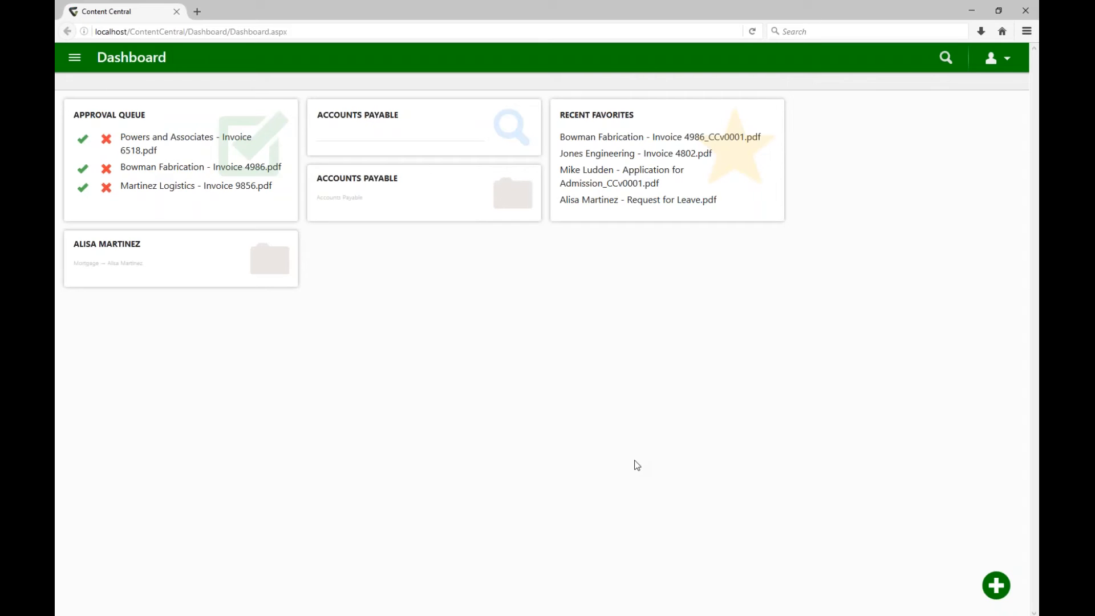
{"action": "mouse_move", "coordinate": [162, 260]}
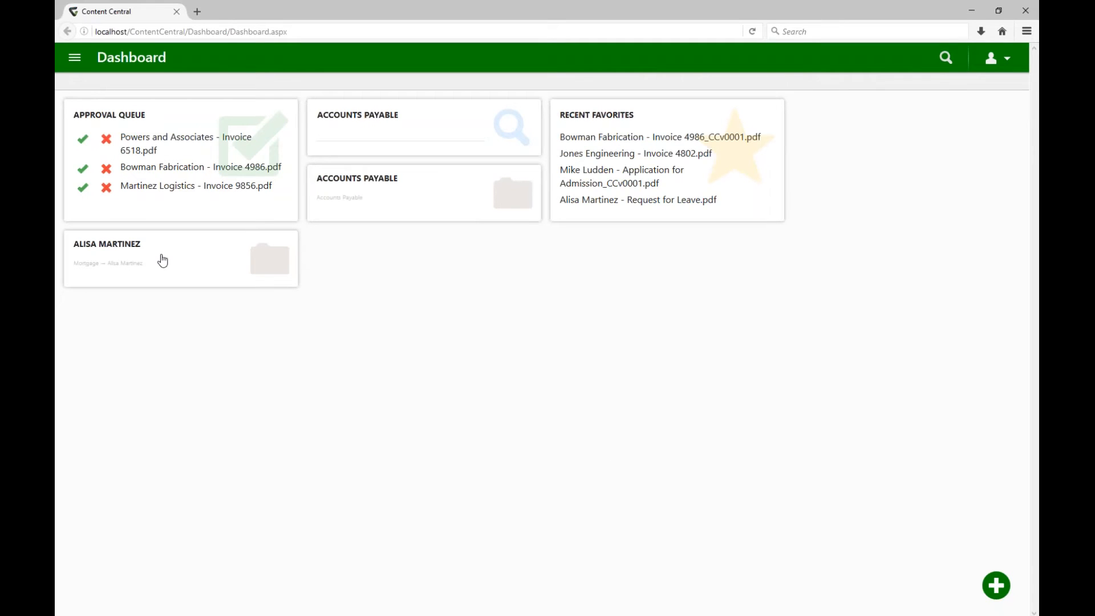
{"action": "left_click", "coordinate": [180, 258]}
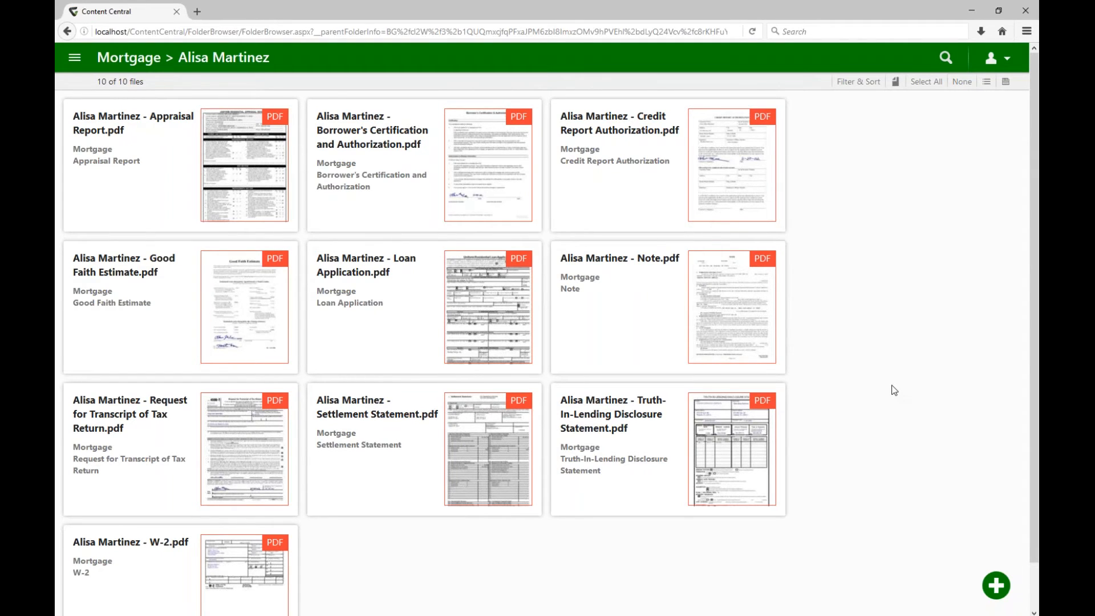
Step: Search for 'invoice' and open Bowman Fabrication Invoice 4986 from the 16 results
{"action": "left_click", "coordinate": [944, 57]}
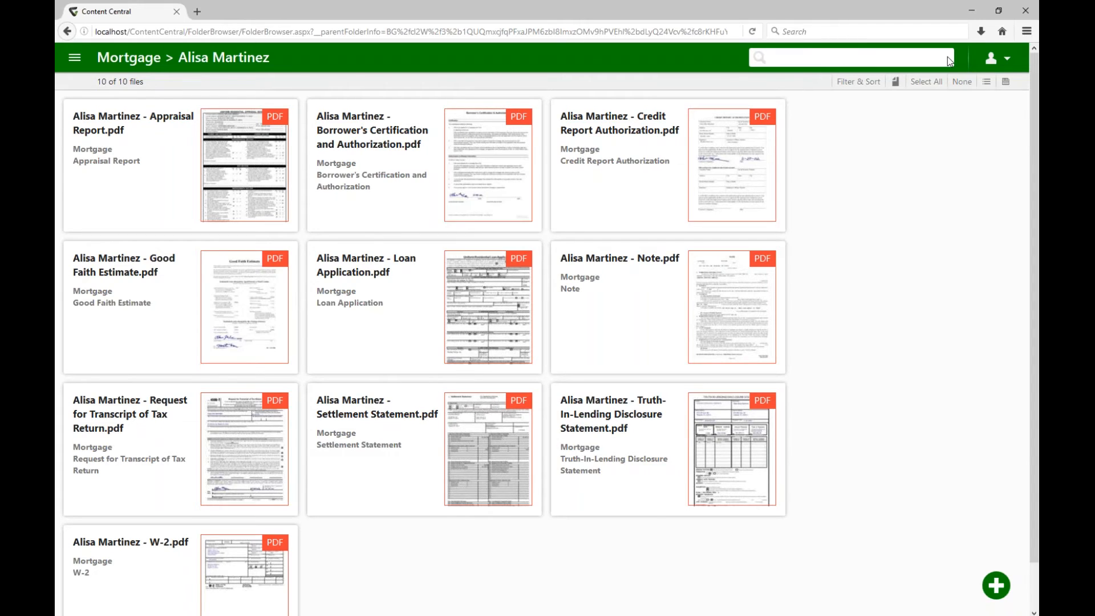
{"action": "type", "text": "invoice"}
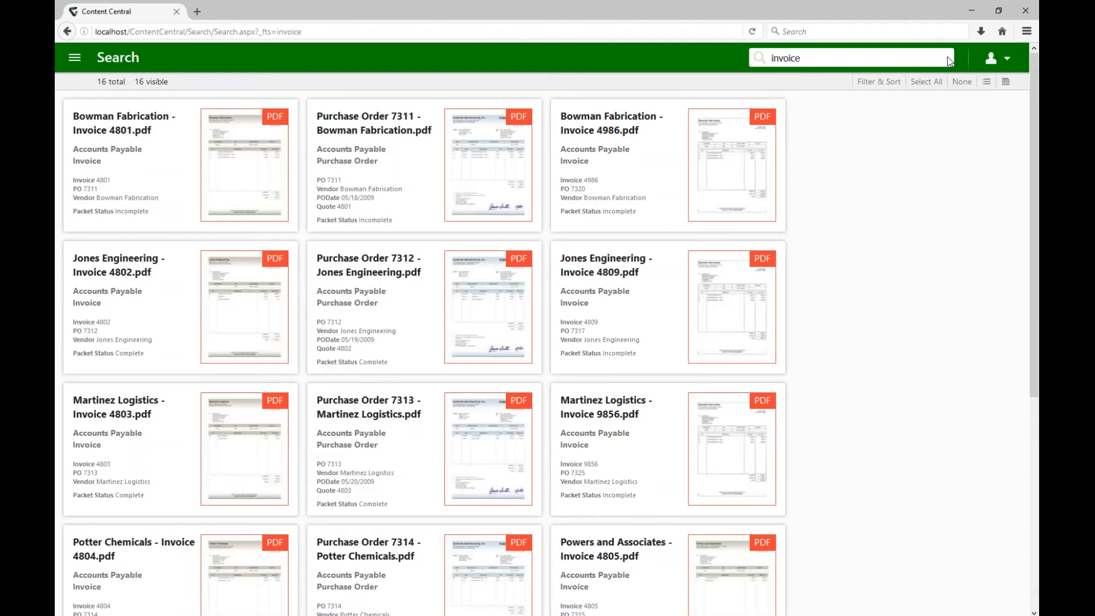
{"action": "mouse_move", "coordinate": [949, 61]}
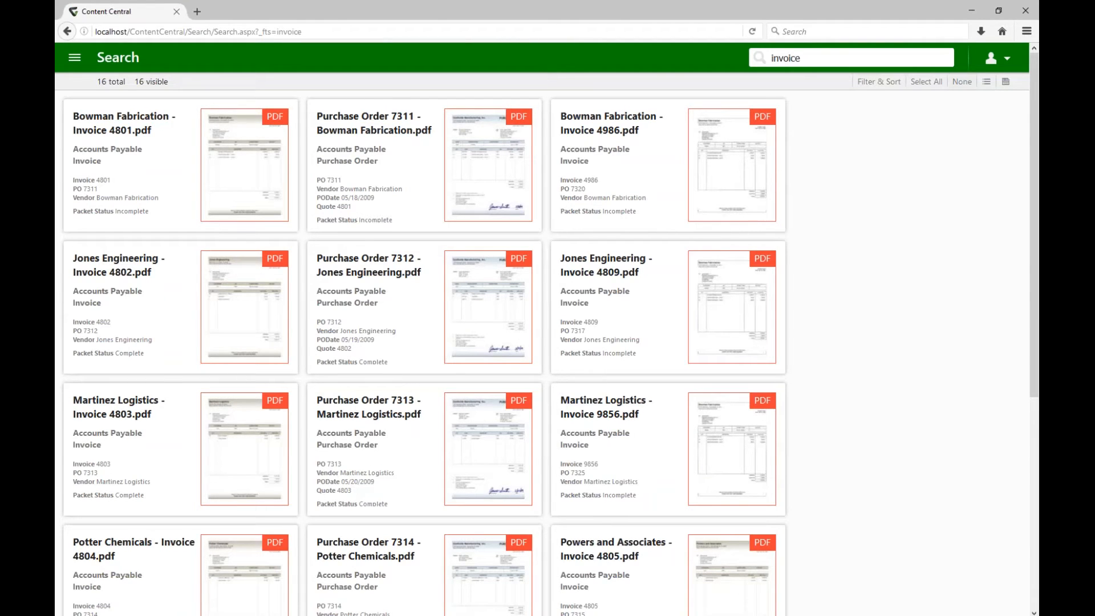
{"action": "mouse_move", "coordinate": [888, 298]}
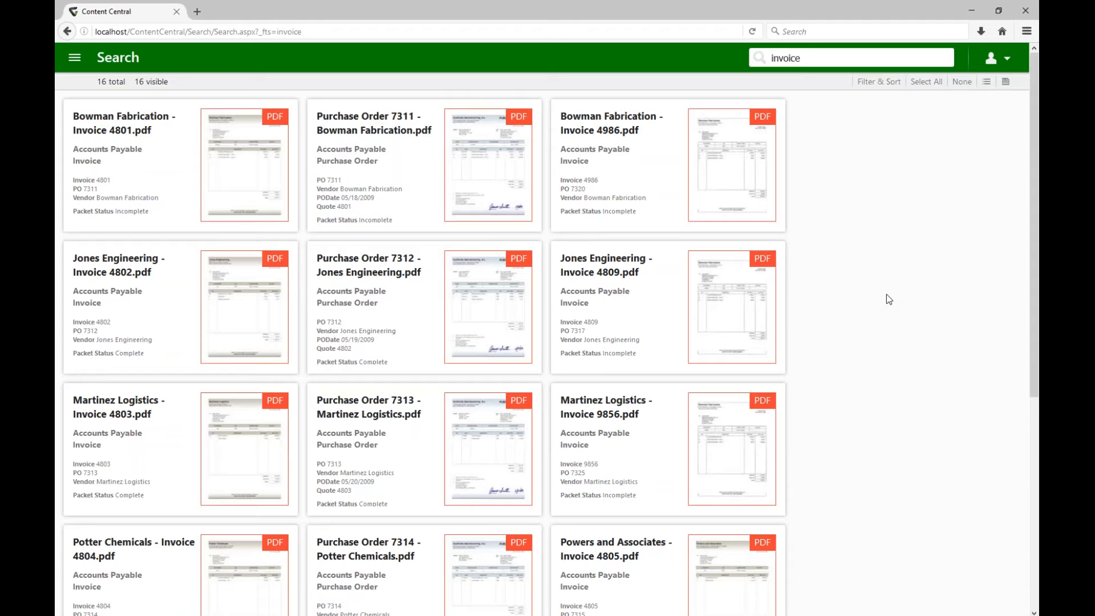
{"action": "mouse_move", "coordinate": [819, 139]}
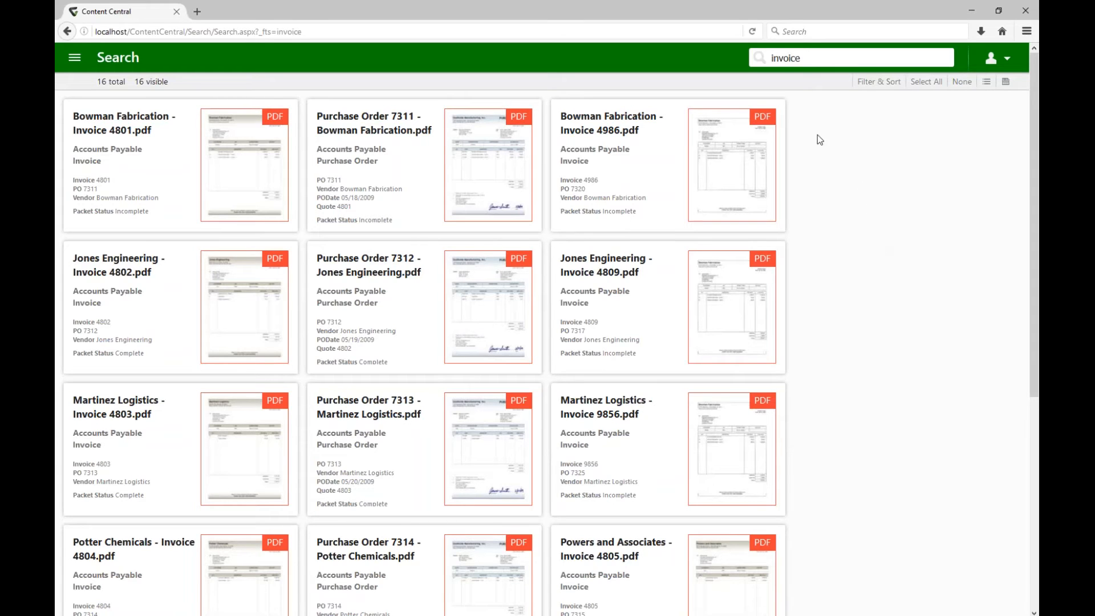
{"action": "mouse_move", "coordinate": [840, 203]}
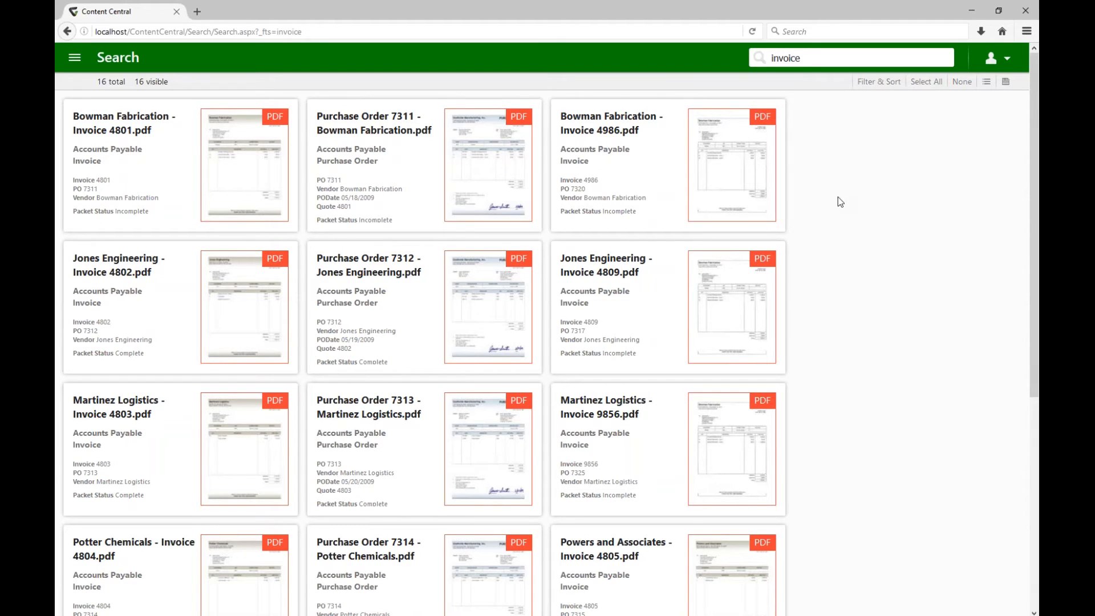
{"action": "mouse_move", "coordinate": [653, 172]}
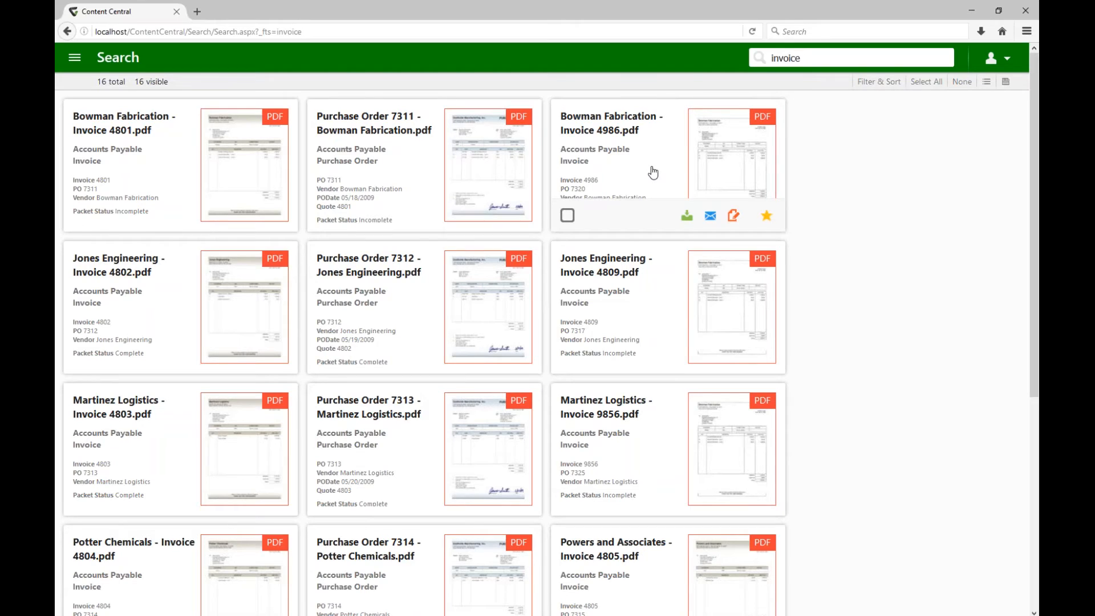
{"action": "mouse_move", "coordinate": [613, 187]}
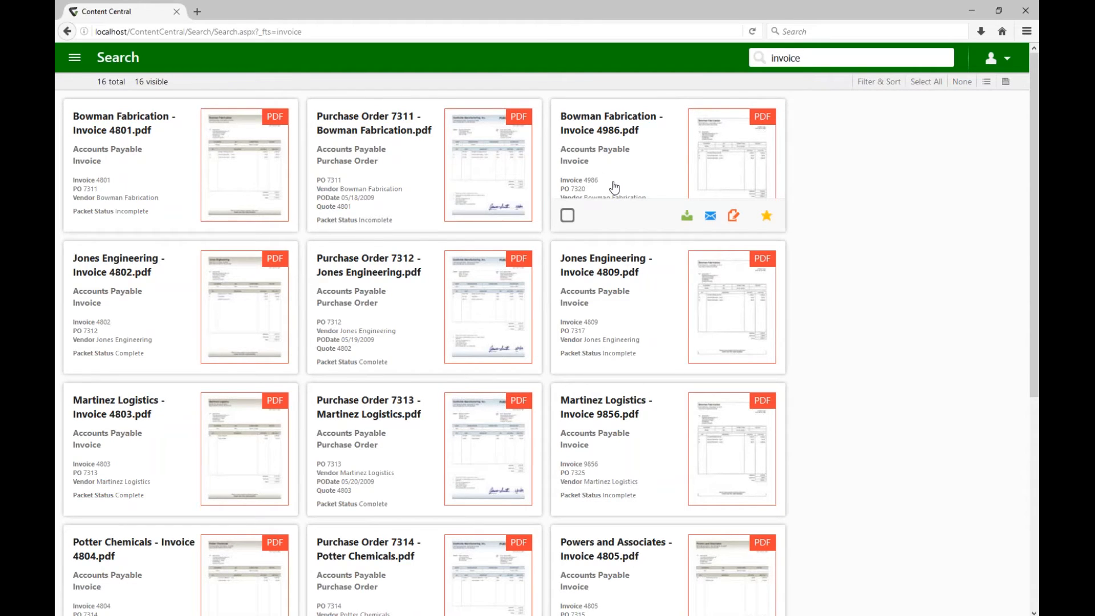
{"action": "mouse_move", "coordinate": [669, 190]}
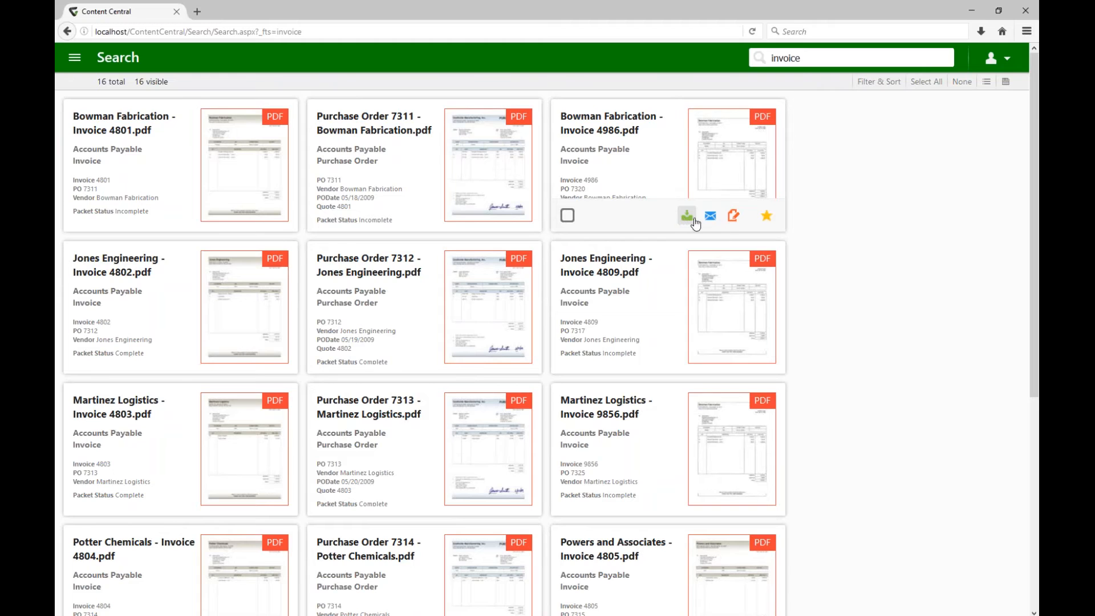
{"action": "mouse_move", "coordinate": [733, 216]}
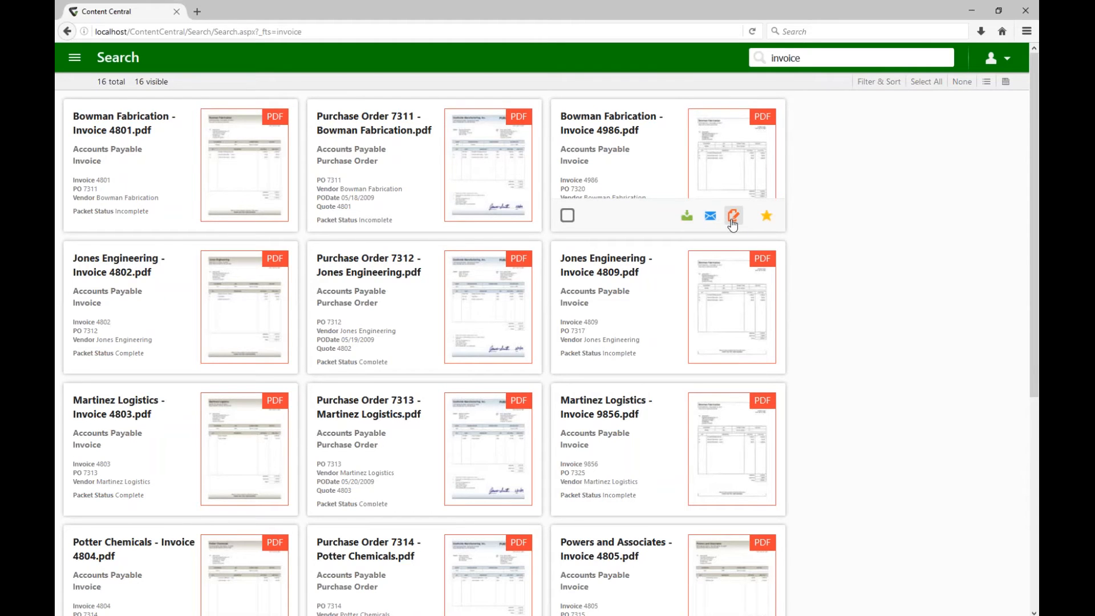
{"action": "mouse_move", "coordinate": [766, 217]}
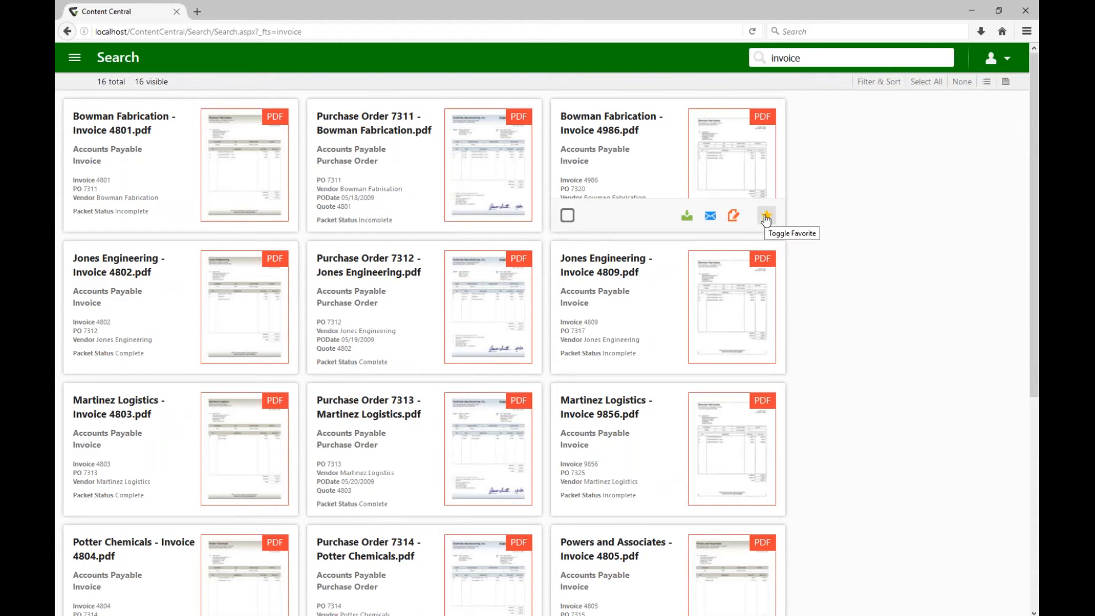
{"action": "left_click", "coordinate": [766, 216]}
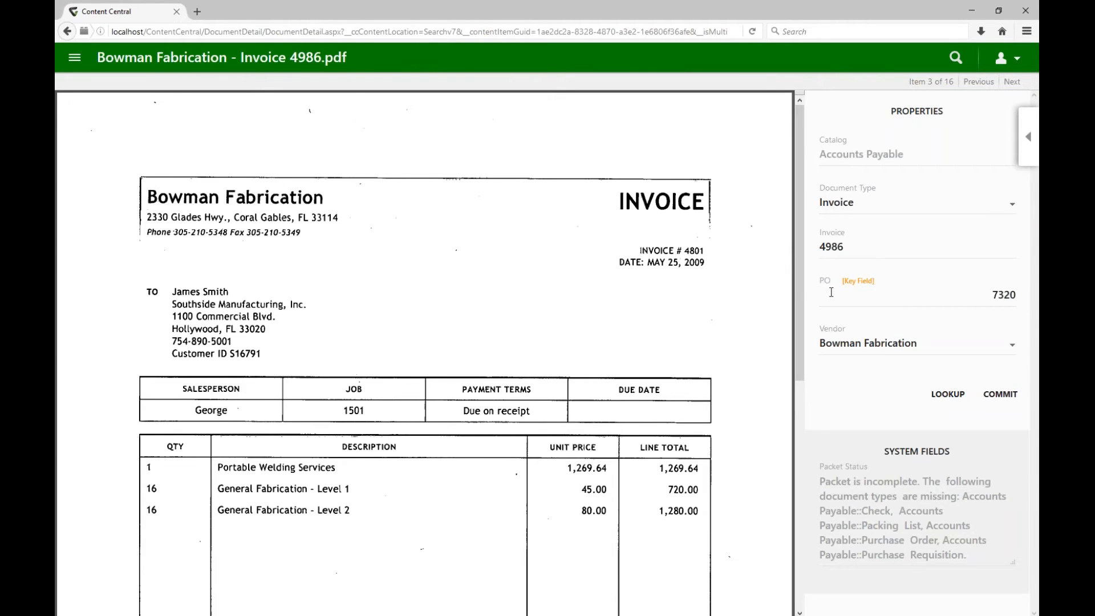
{"action": "mouse_move", "coordinate": [1020, 143]}
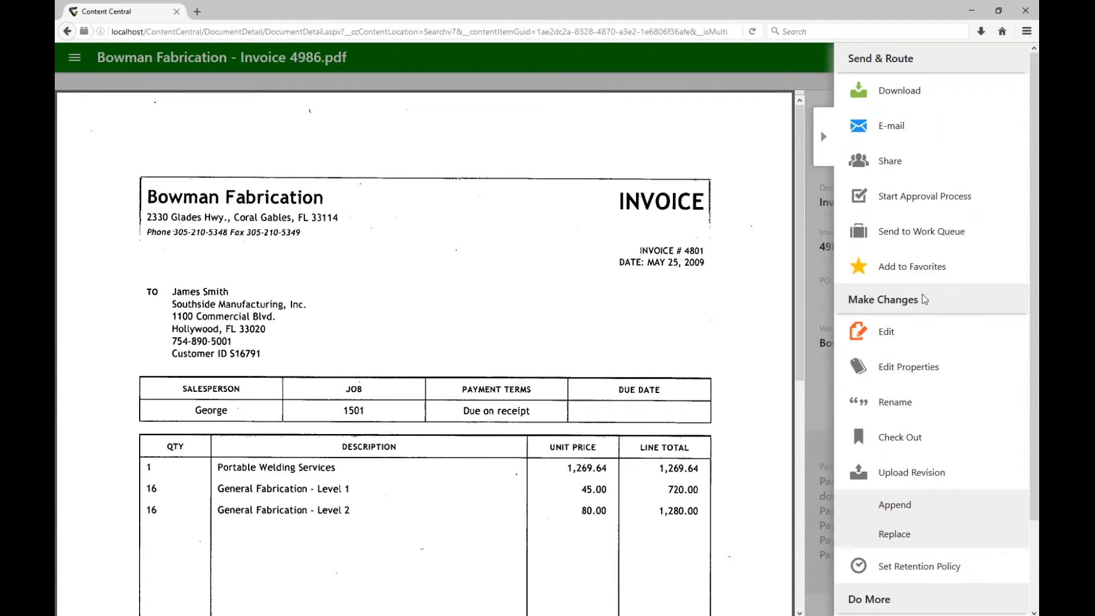
{"action": "mouse_move", "coordinate": [922, 203]}
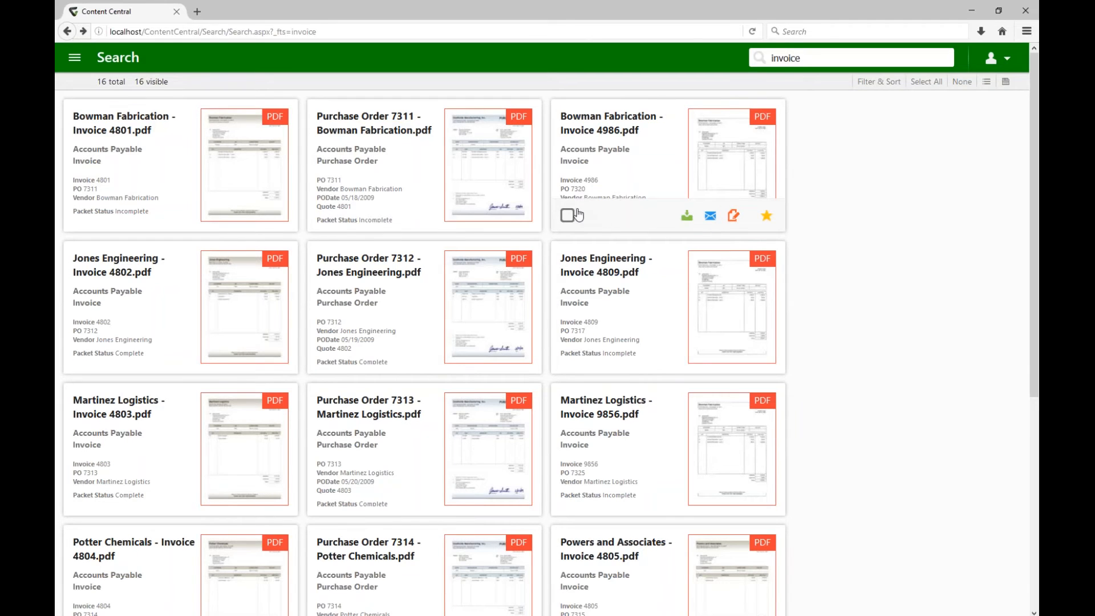
Step: Check the Invoice 4986 card so its selection actions appear
{"action": "left_click", "coordinate": [566, 216]}
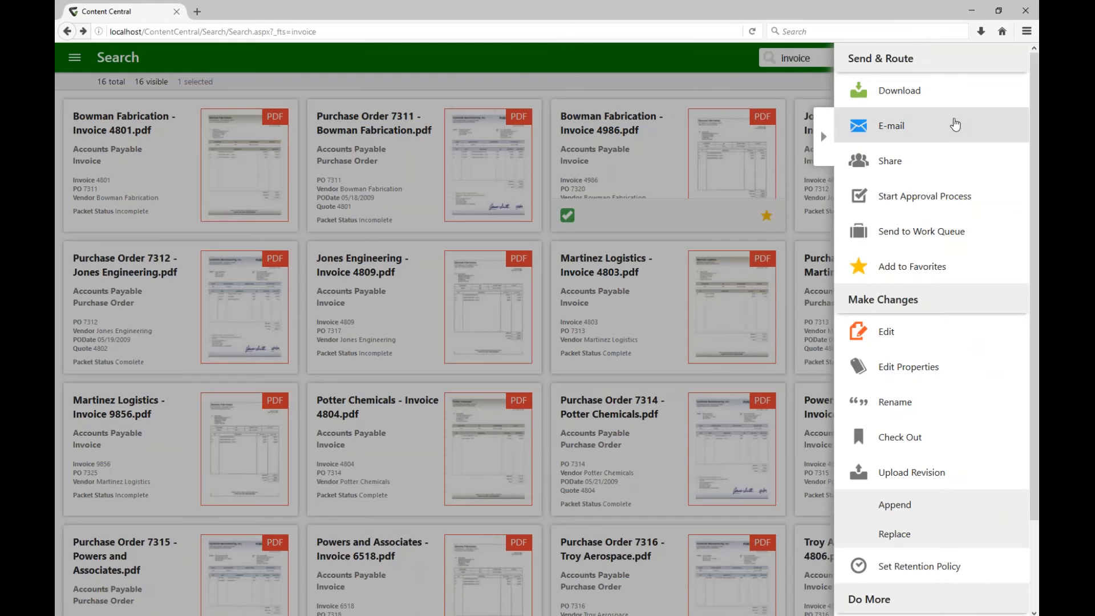
{"action": "mouse_move", "coordinate": [866, 164]}
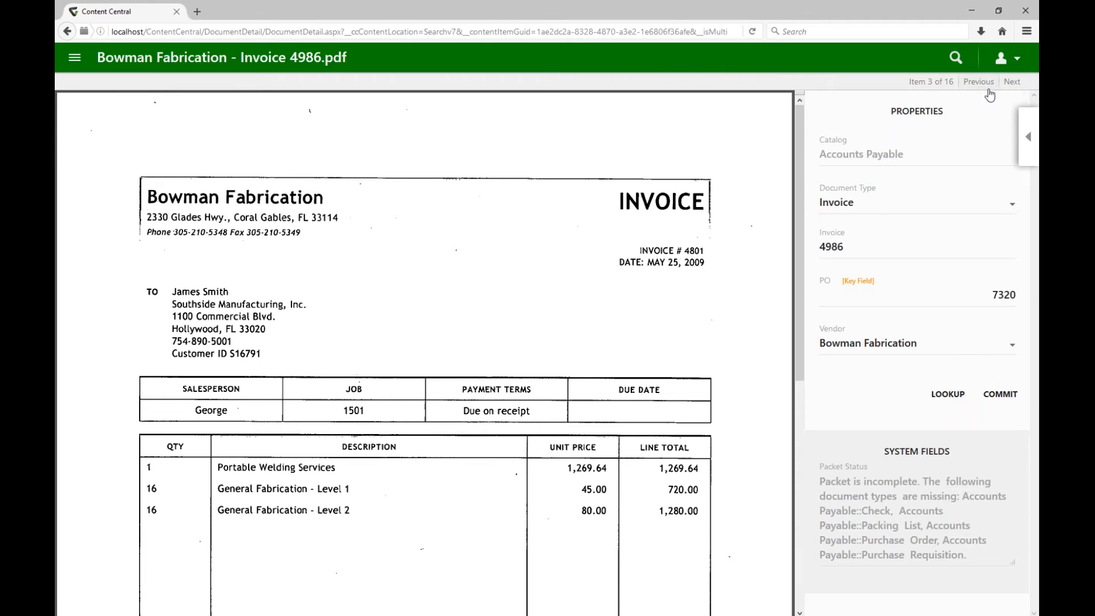
{"action": "mouse_move", "coordinate": [948, 109]}
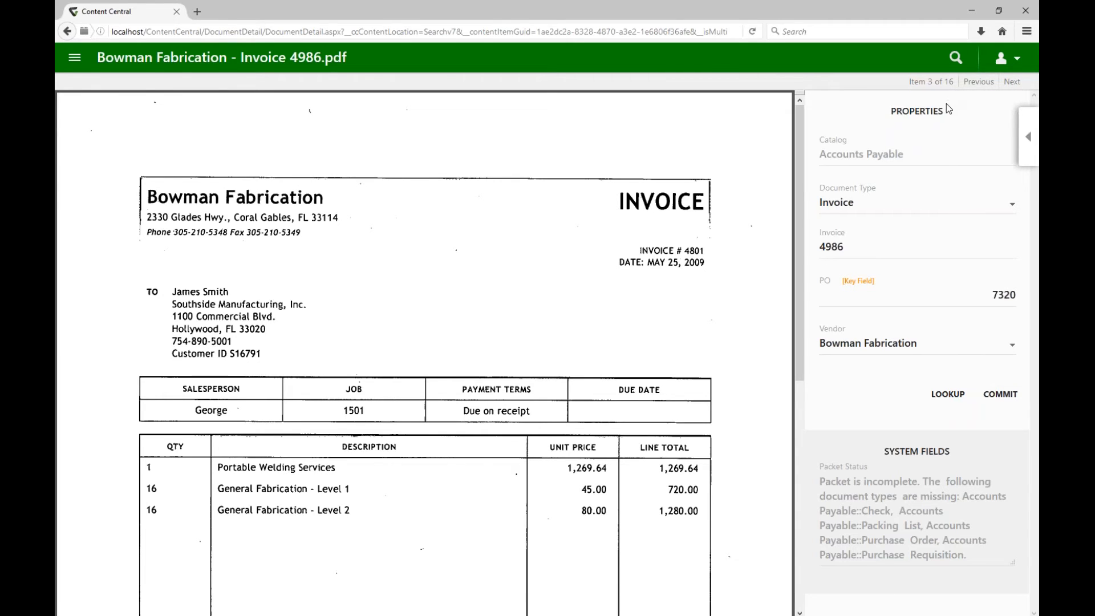
Step: Step forward through the results toward Purchase Order 7315, item 13 of 16
{"action": "left_click", "coordinate": [1011, 81]}
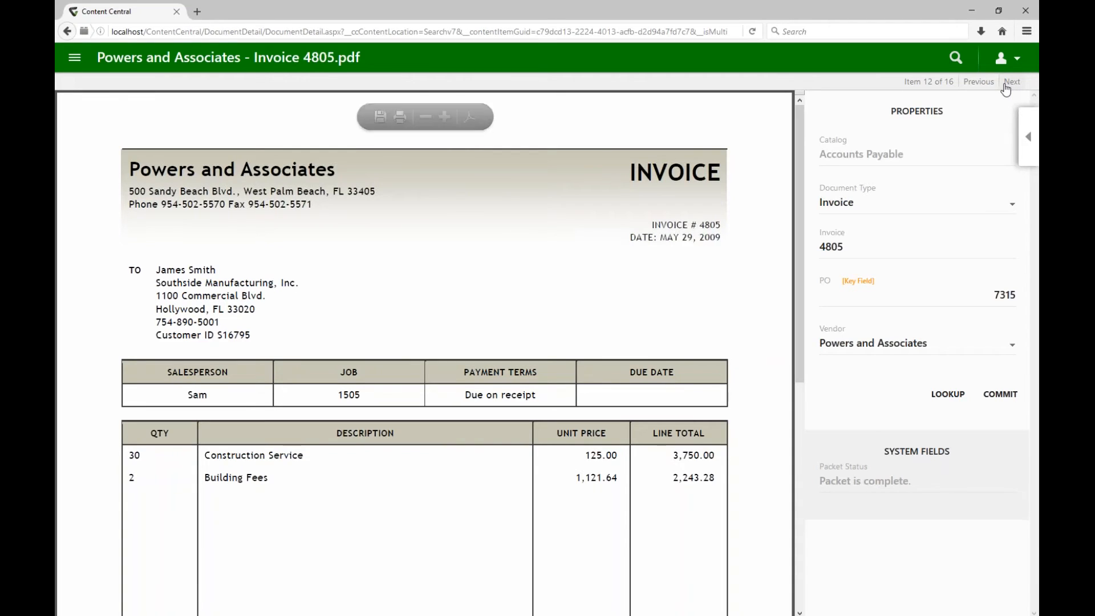
{"action": "left_click", "coordinate": [1012, 82]}
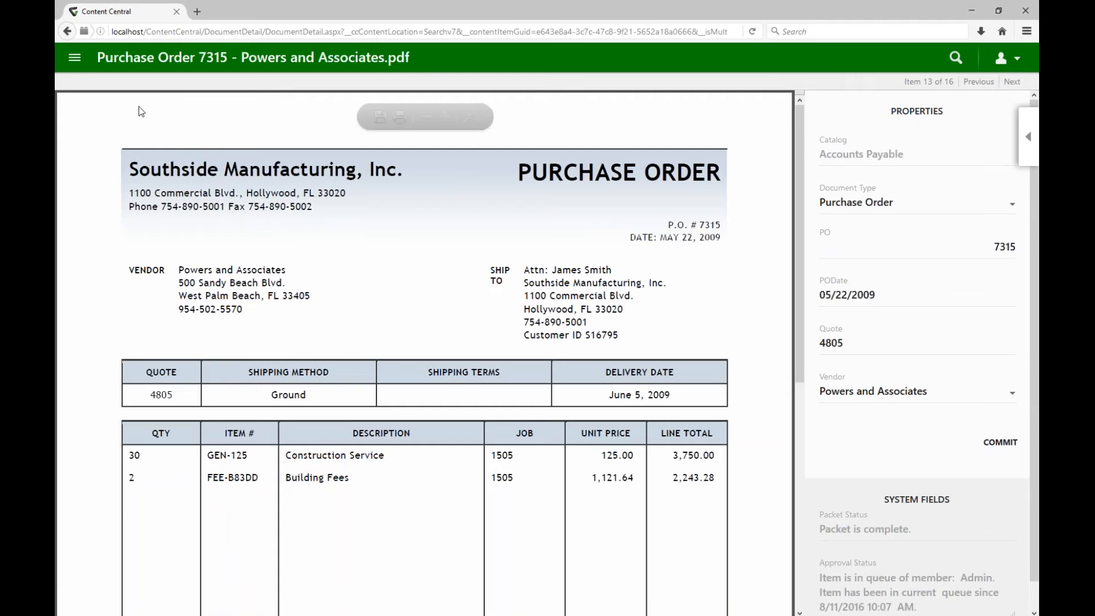
Step: Show the navigation drawer with Work Areas expanded to its queues
{"action": "left_click", "coordinate": [74, 57]}
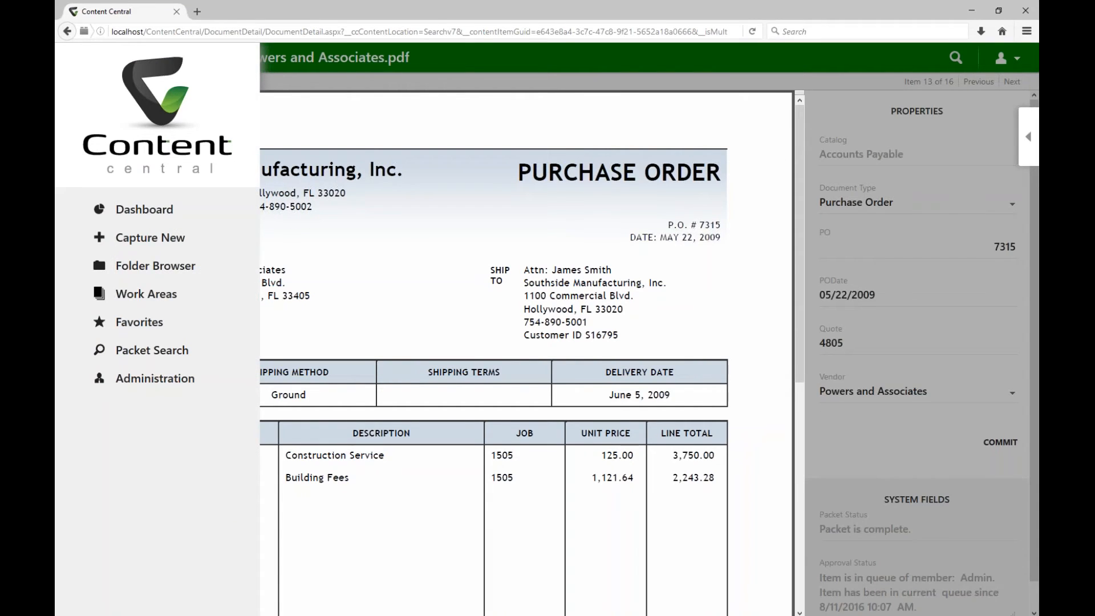
{"action": "mouse_move", "coordinate": [79, 157]}
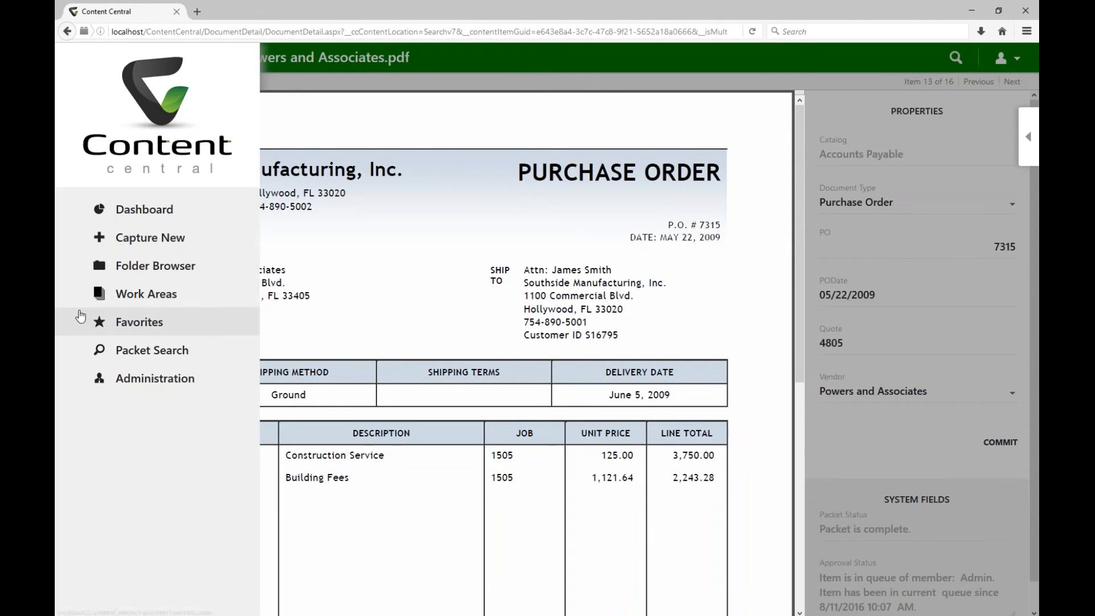
{"action": "left_click", "coordinate": [146, 293]}
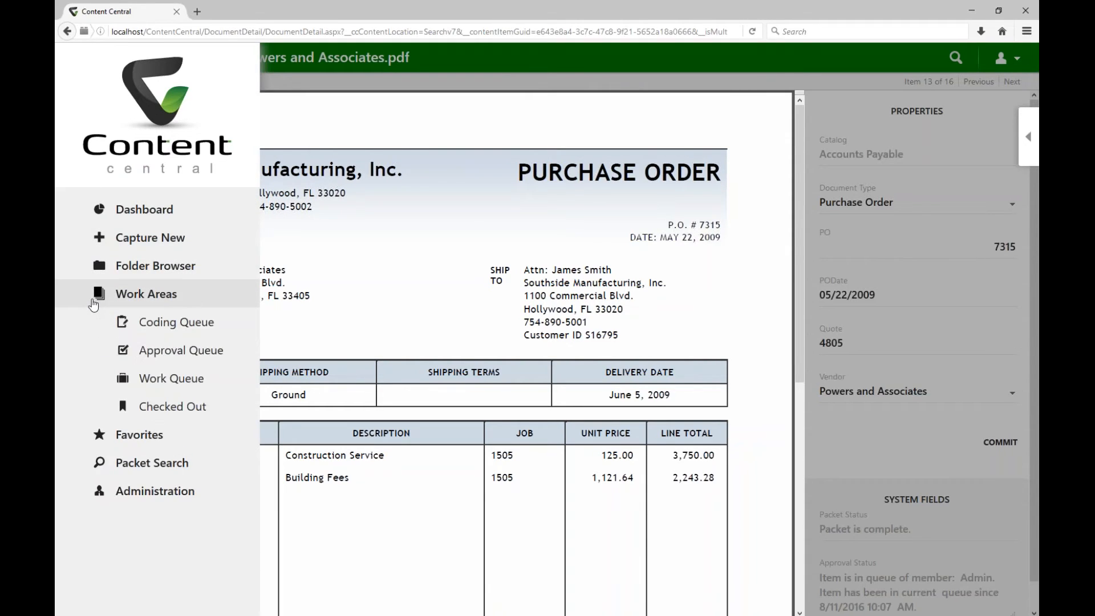
{"action": "mouse_move", "coordinate": [155, 266]}
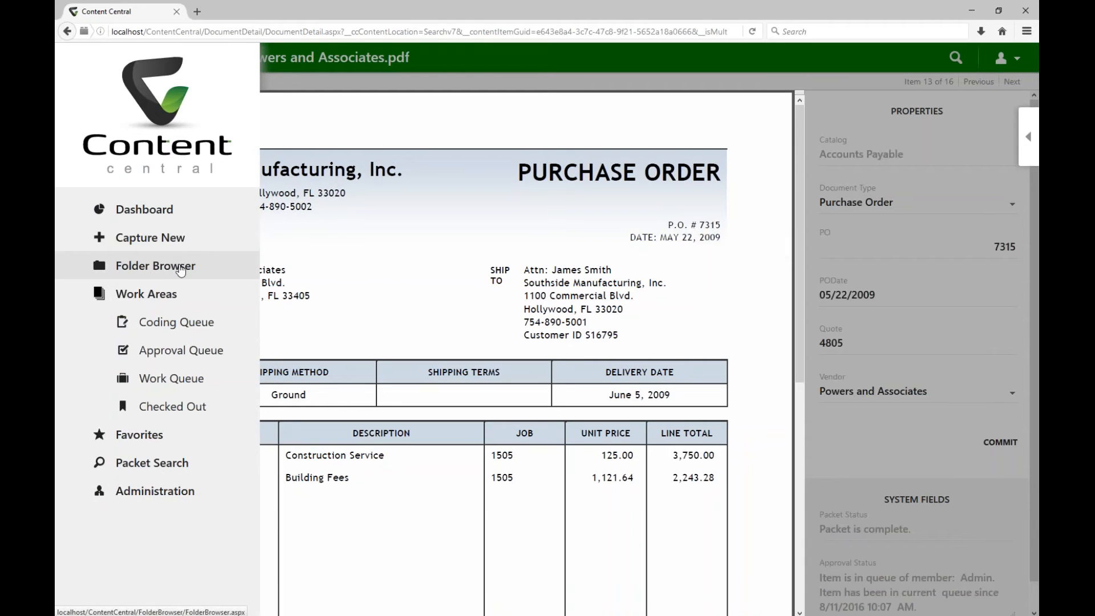
{"action": "left_click", "coordinate": [155, 266]}
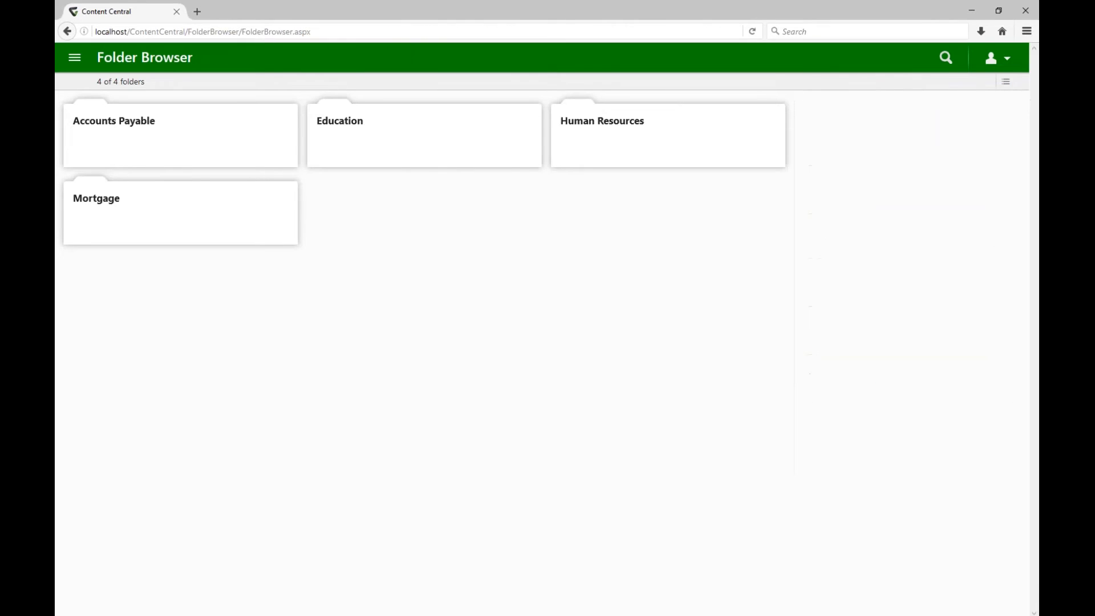
{"action": "mouse_move", "coordinate": [448, 319]}
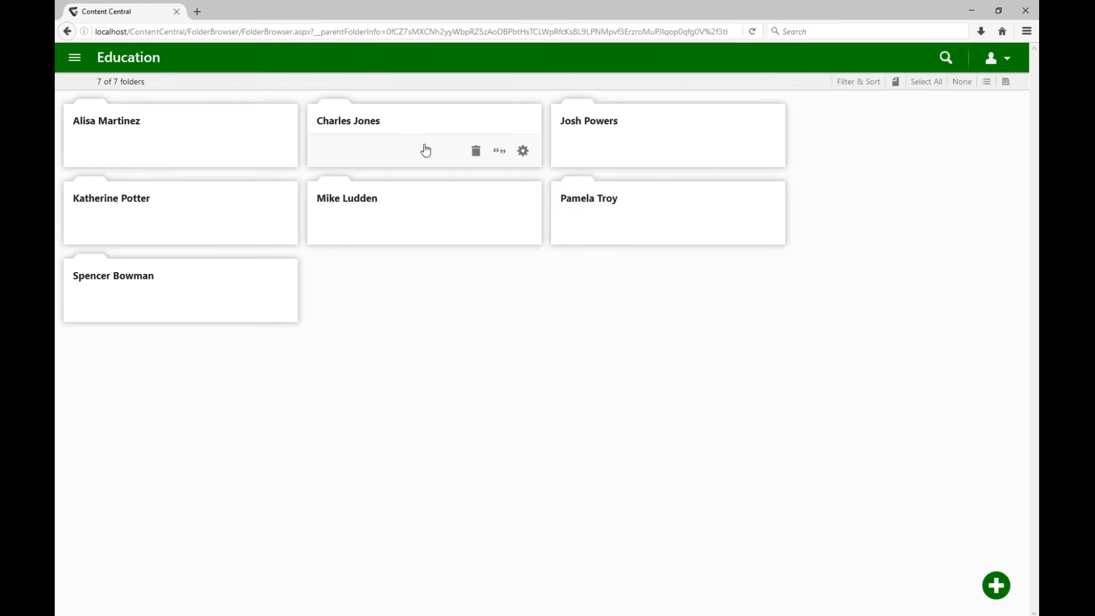
{"action": "left_click", "coordinate": [347, 119]}
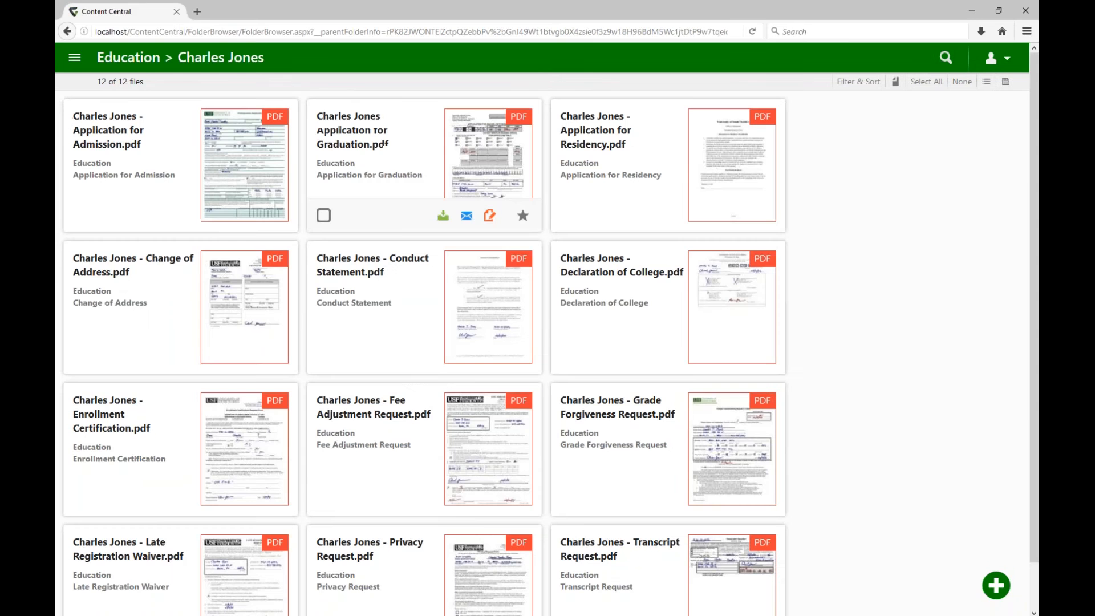
{"action": "mouse_move", "coordinate": [465, 357]}
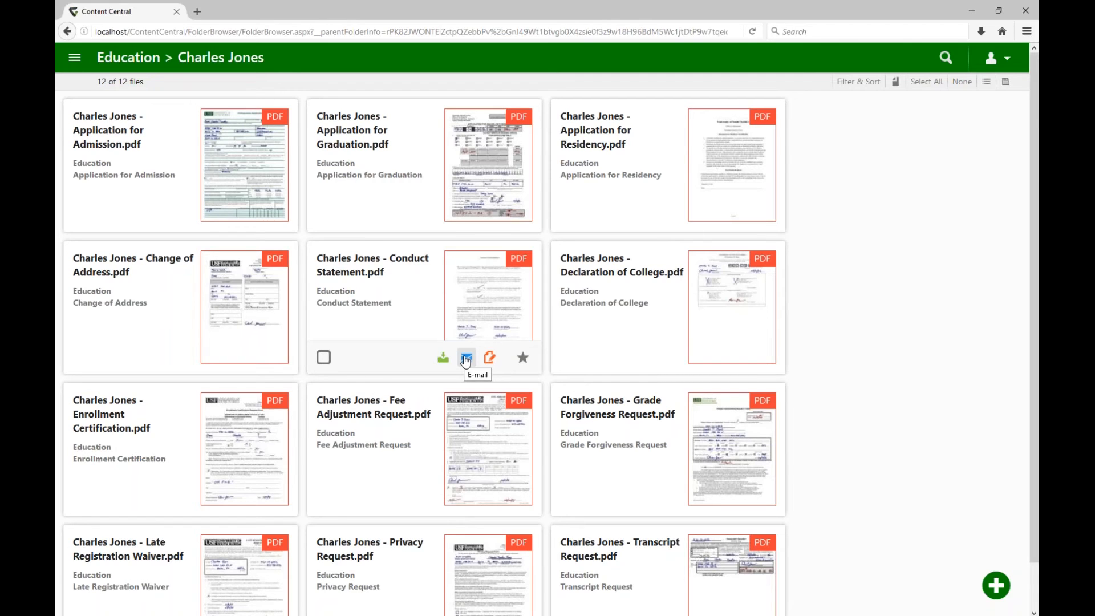
{"action": "mouse_move", "coordinate": [80, 110]}
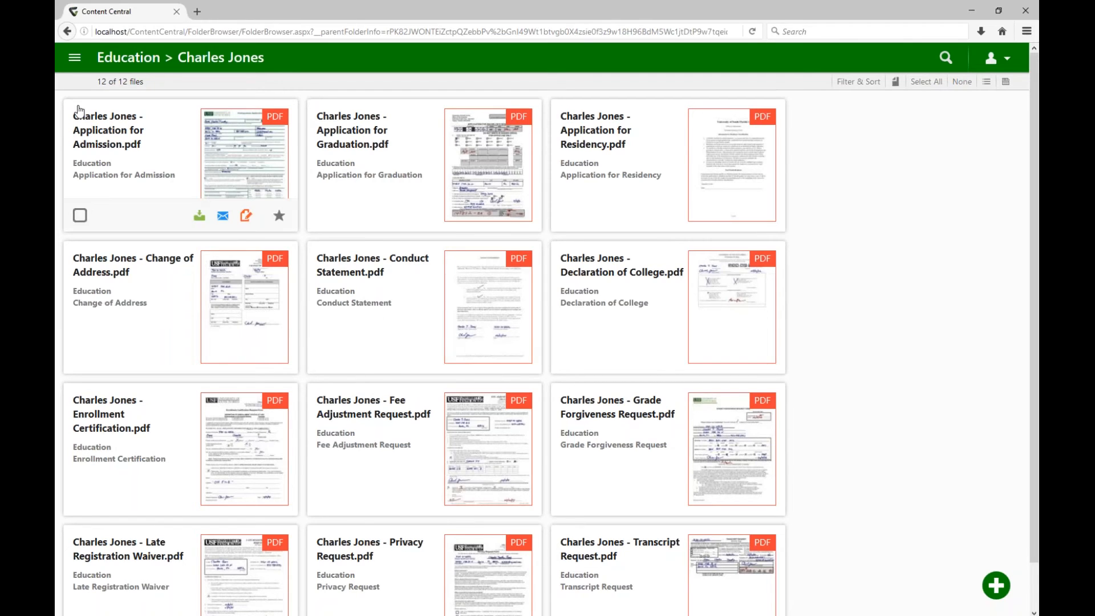
Step: Go to the Approval Queue holding three pending Accounts Payable invoices
{"action": "left_click", "coordinate": [74, 57]}
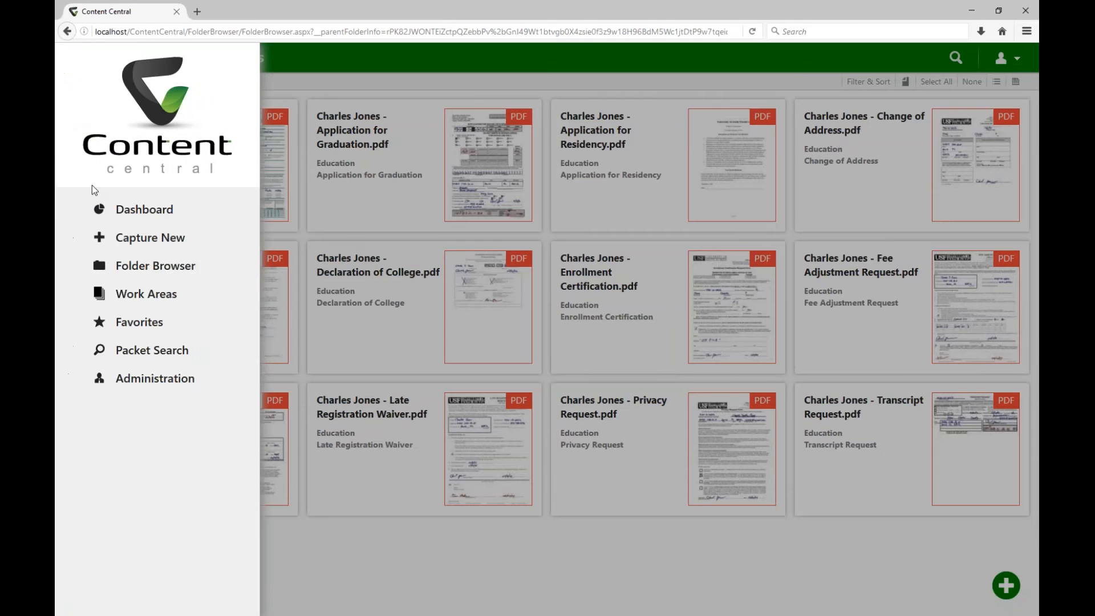
{"action": "left_click", "coordinate": [146, 293]}
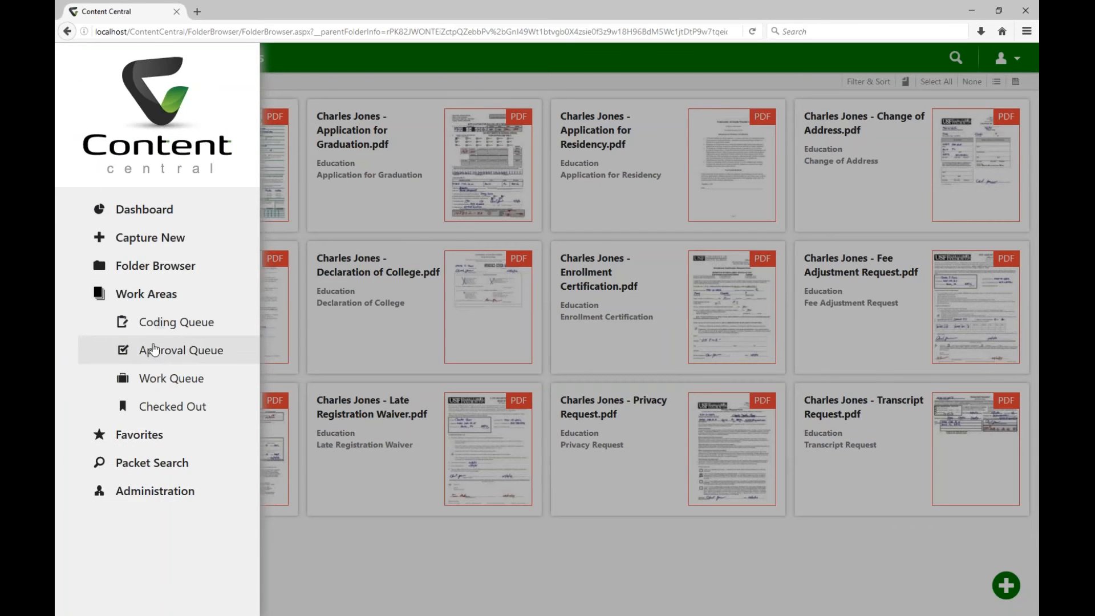
{"action": "left_click", "coordinate": [183, 350]}
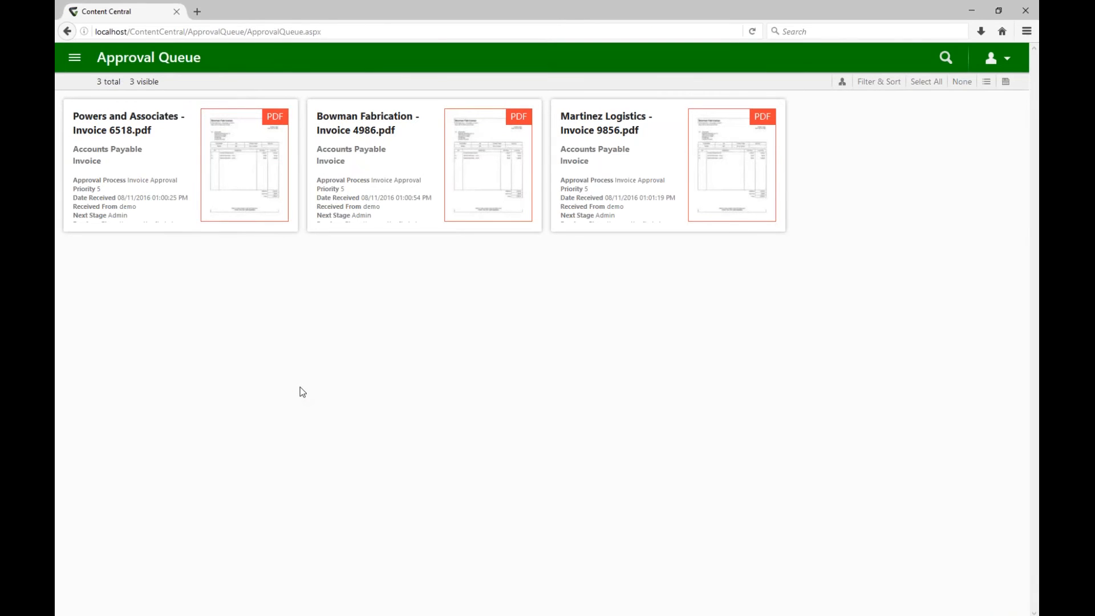
{"action": "mouse_move", "coordinate": [654, 441]}
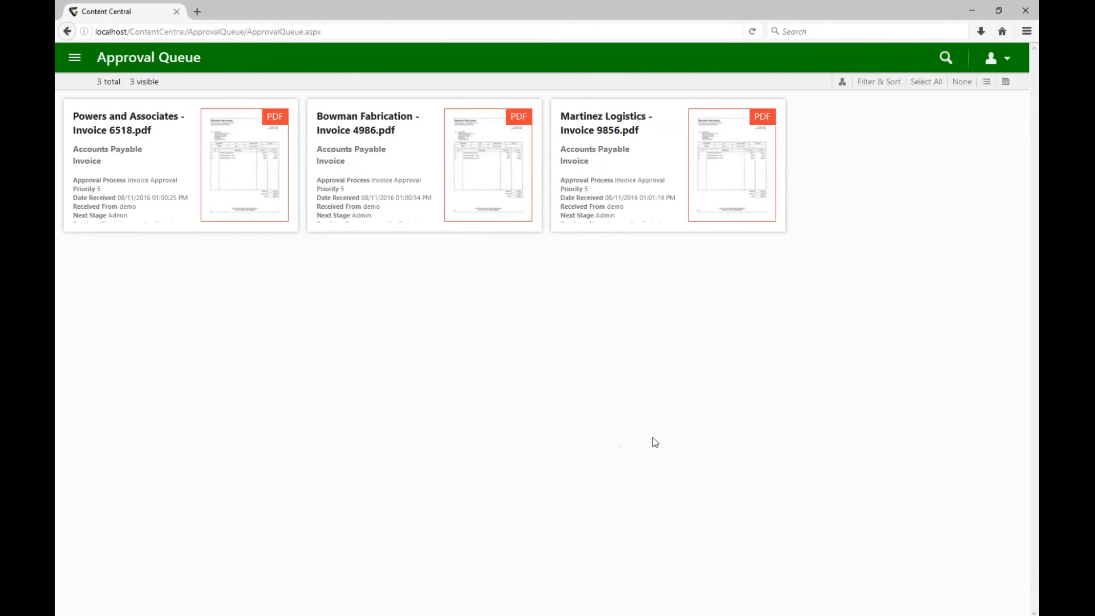
{"action": "mouse_move", "coordinate": [975, 188]}
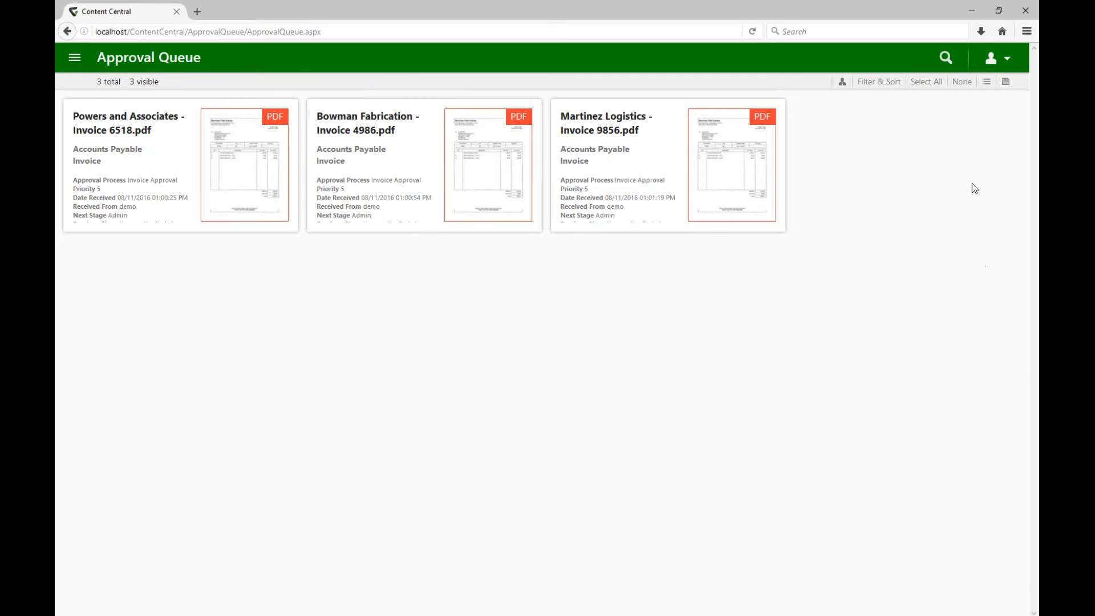
Step: View the queue as a detailed list, then switch back to cards
{"action": "left_click", "coordinate": [1006, 82]}
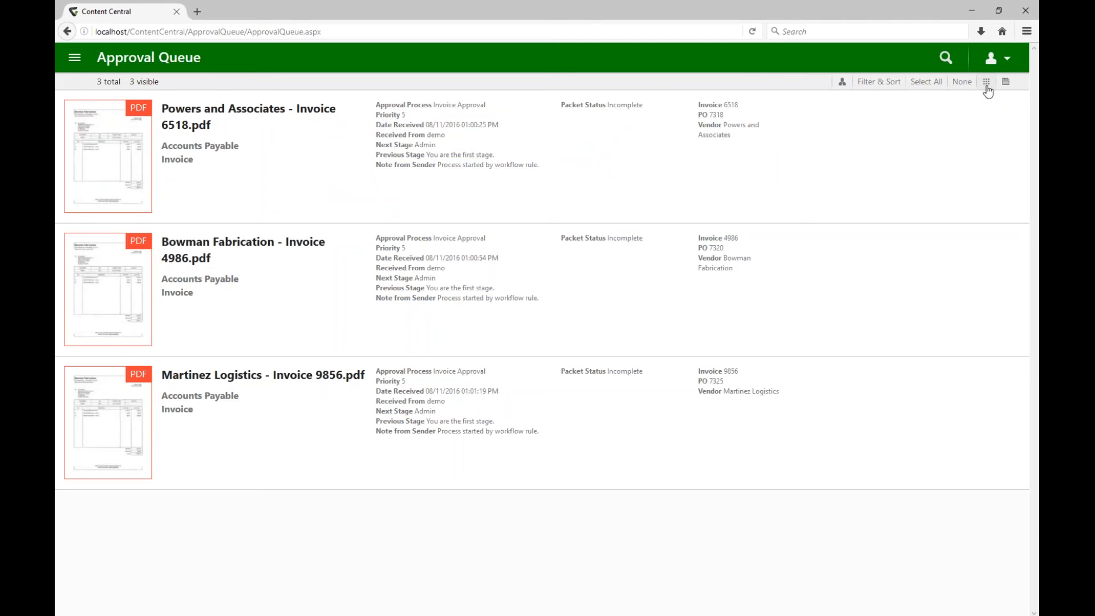
{"action": "left_click", "coordinate": [985, 82]}
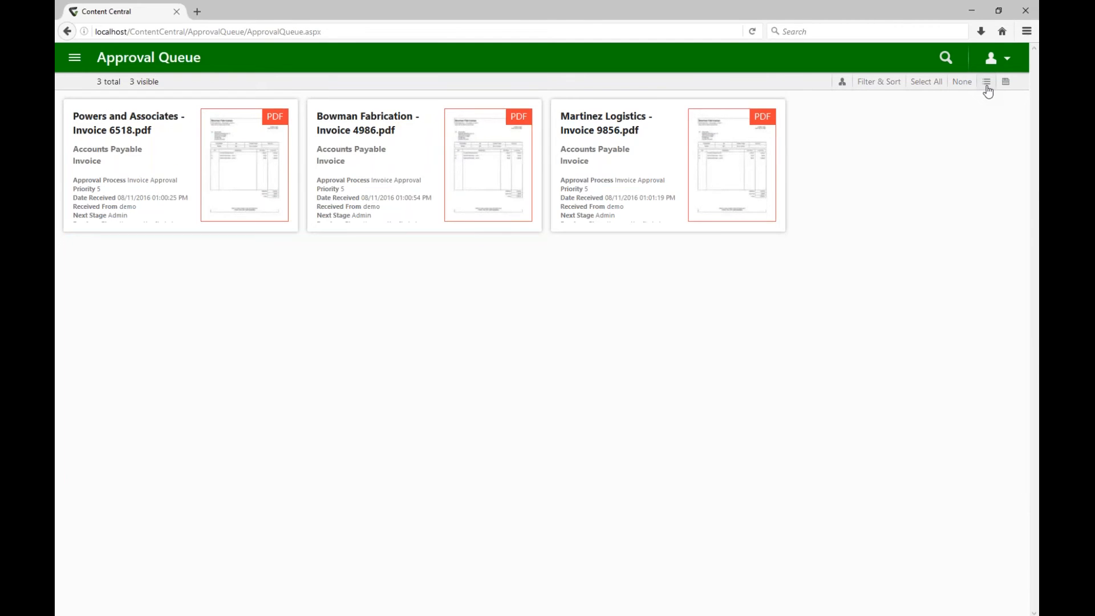
{"action": "mouse_move", "coordinate": [977, 103]}
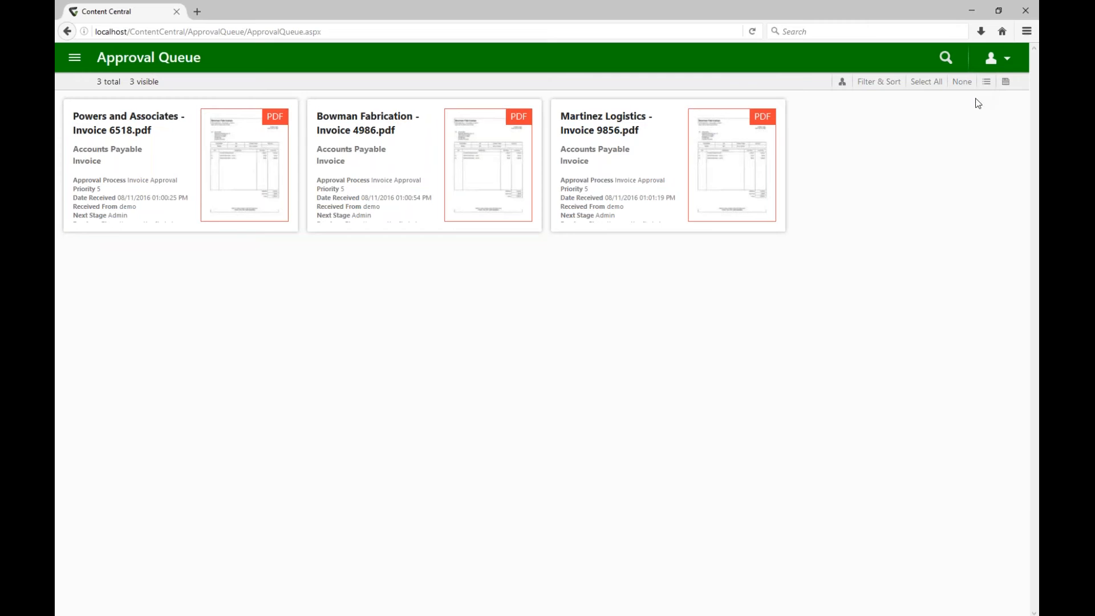
{"action": "mouse_move", "coordinate": [891, 156]}
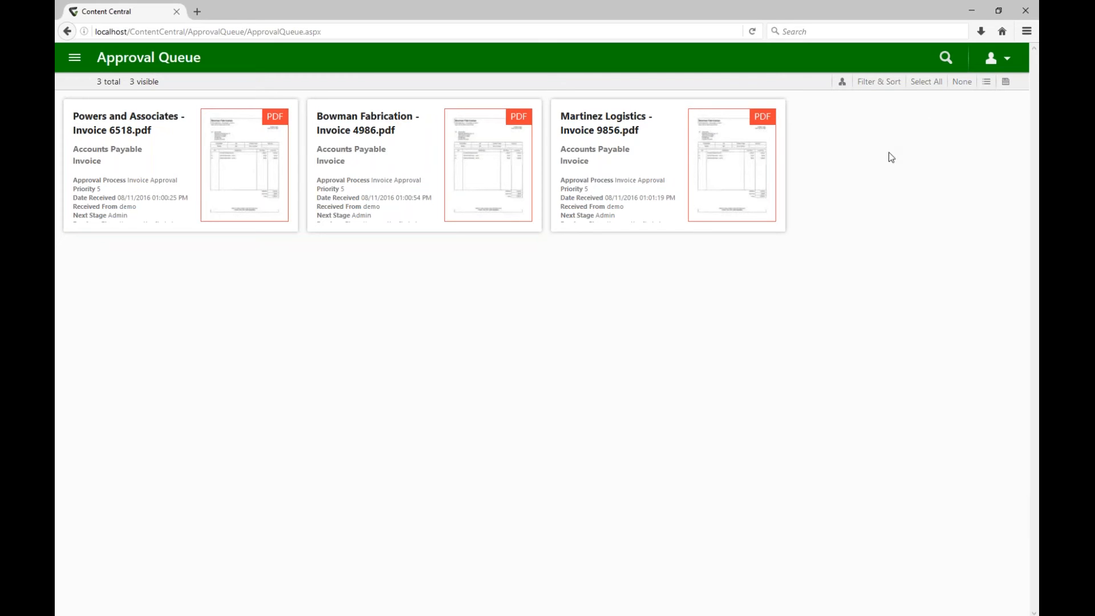
{"action": "mouse_move", "coordinate": [711, 159]}
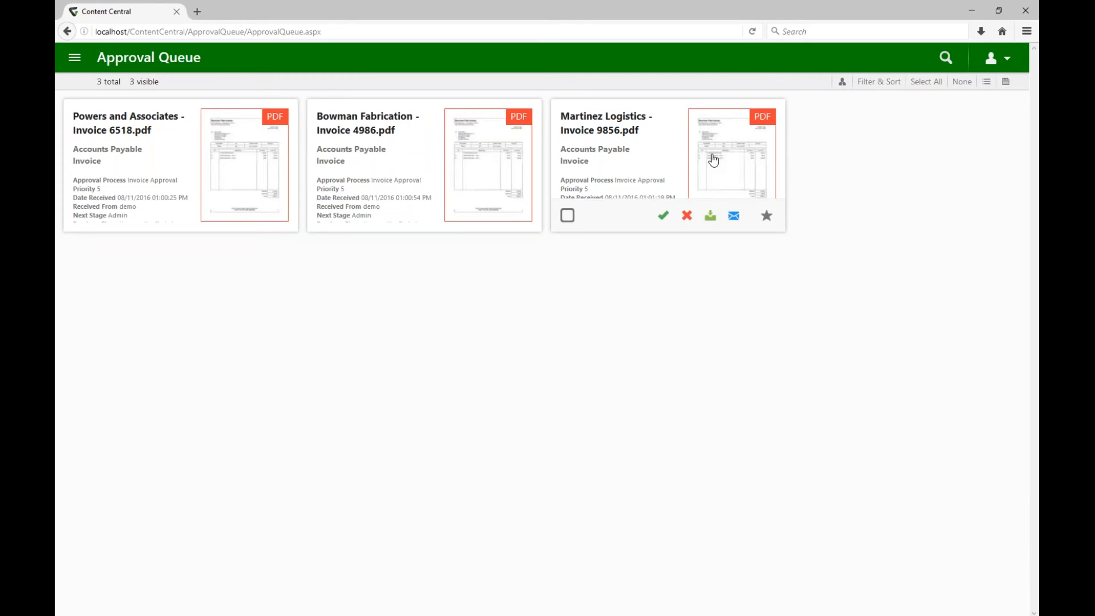
{"action": "mouse_move", "coordinate": [654, 226]}
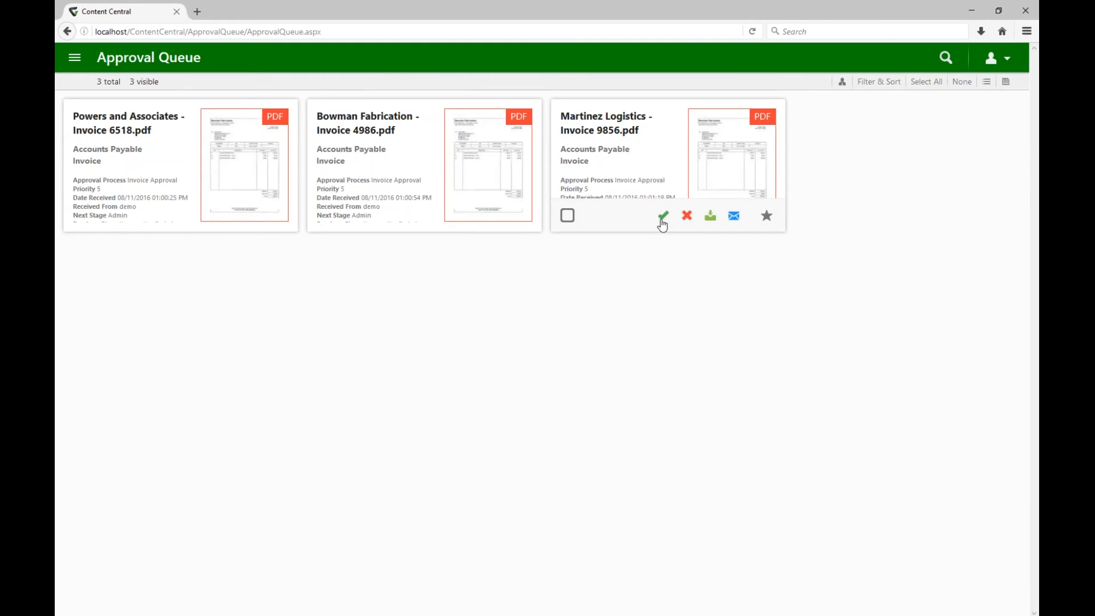
{"action": "mouse_move", "coordinate": [677, 224]}
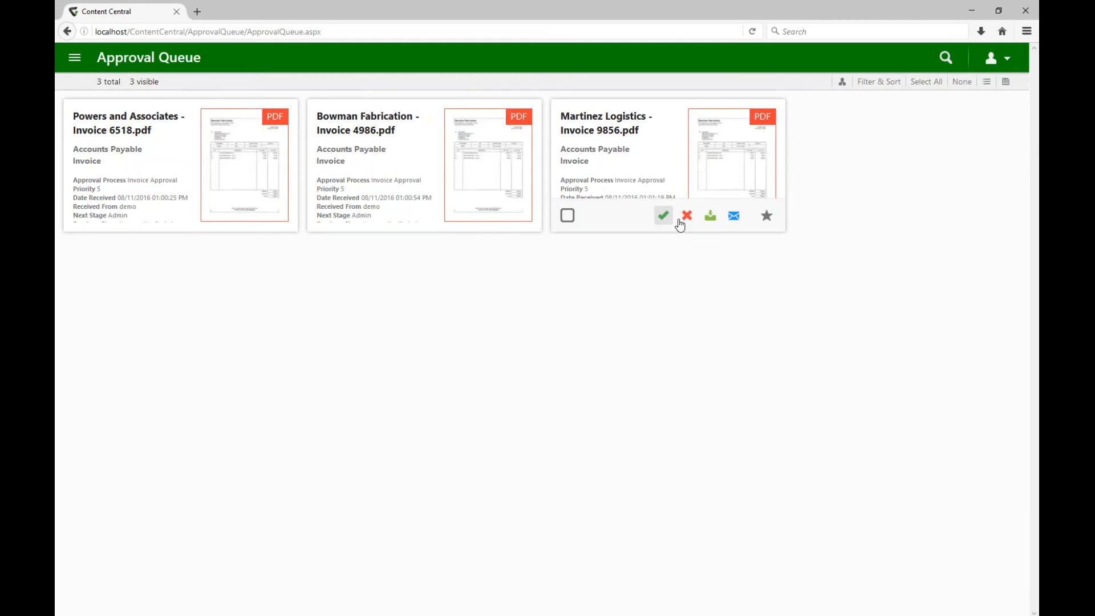
{"action": "mouse_move", "coordinate": [647, 232]}
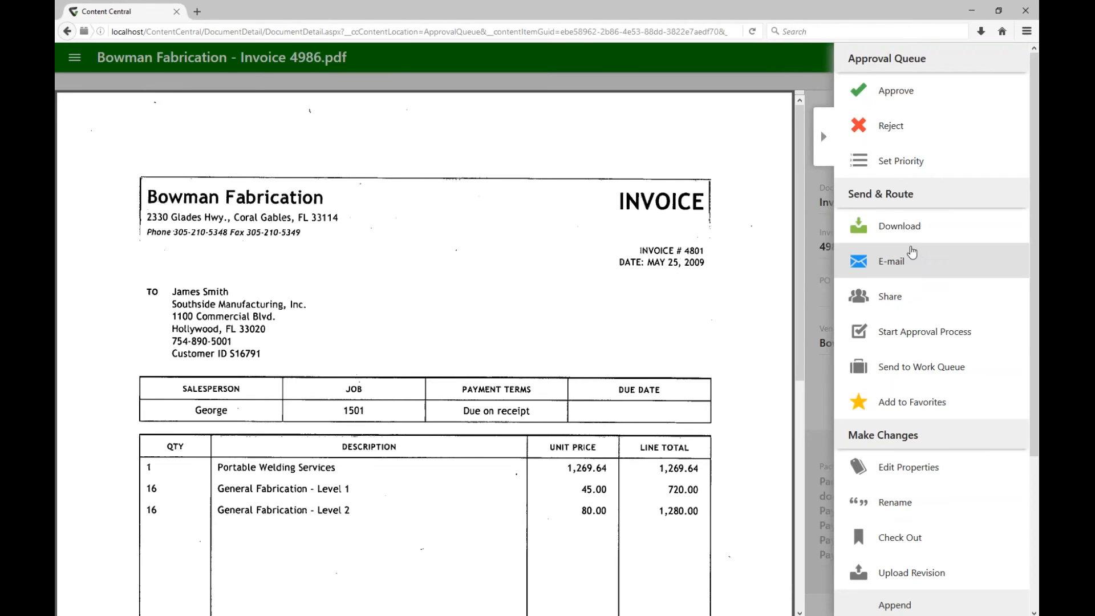
Step: Approve Bowman Fabrication Invoice 4986 with a typed note, advancing to Martinez Logistics Invoice 9856
{"action": "scroll", "scroll_direction": "down", "scroll_amount": 3}
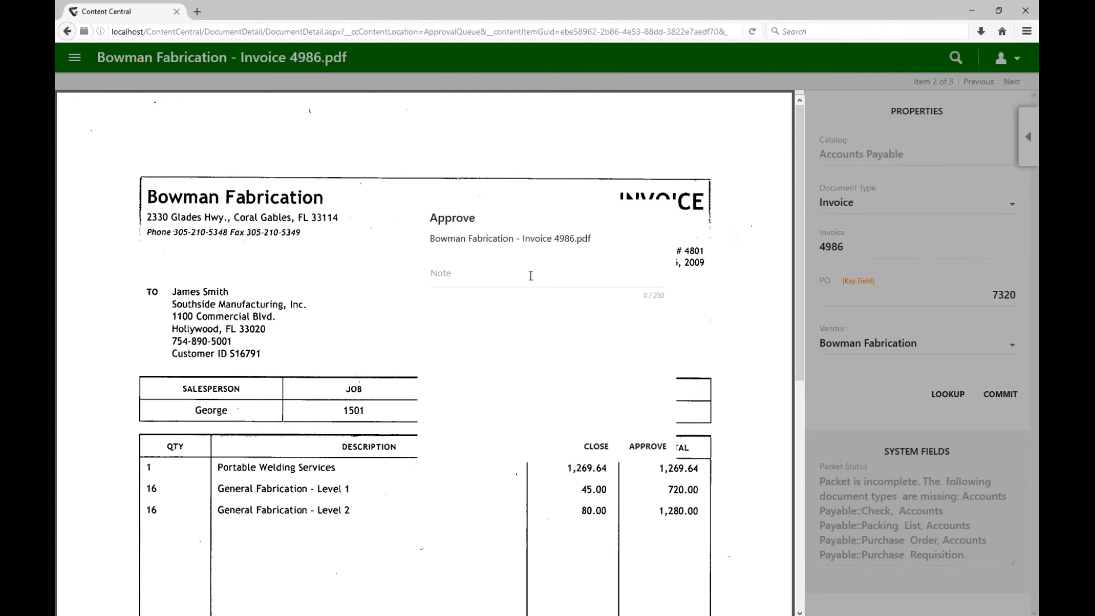
{"action": "type", "text": "note"}
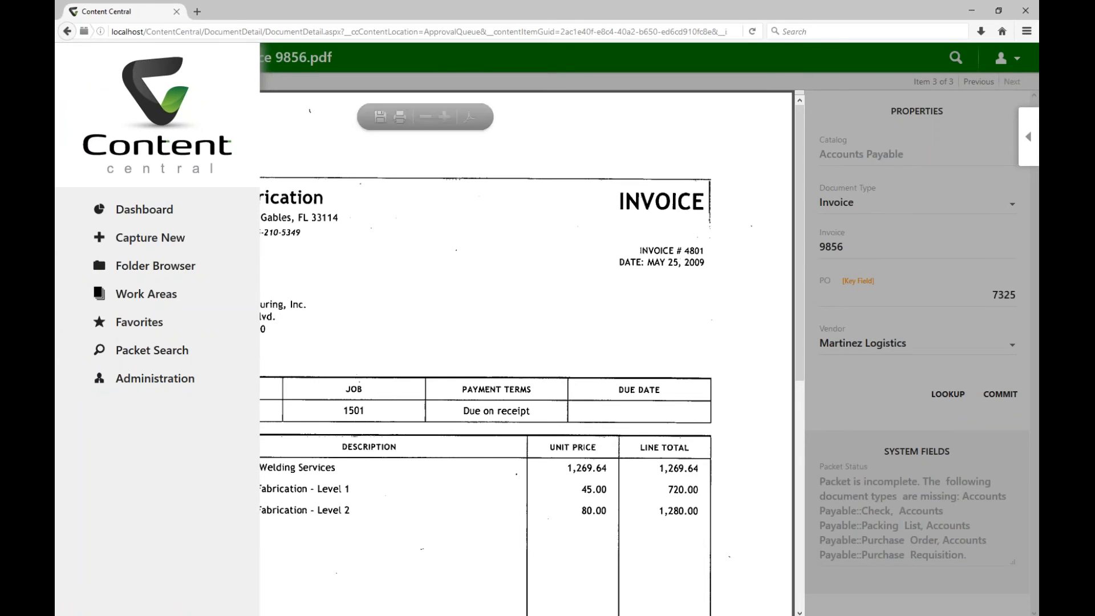
{"action": "mouse_move", "coordinate": [138, 322]}
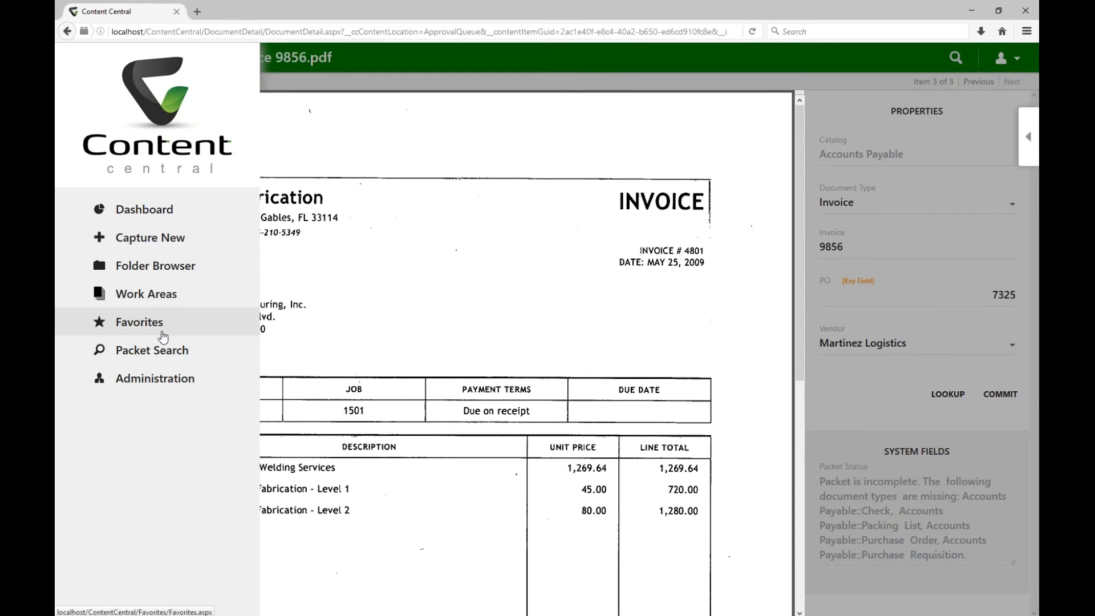
Step: Show the Favorites page listing the 11 saved invoices, purchase orders and applications
{"action": "left_click", "coordinate": [138, 322]}
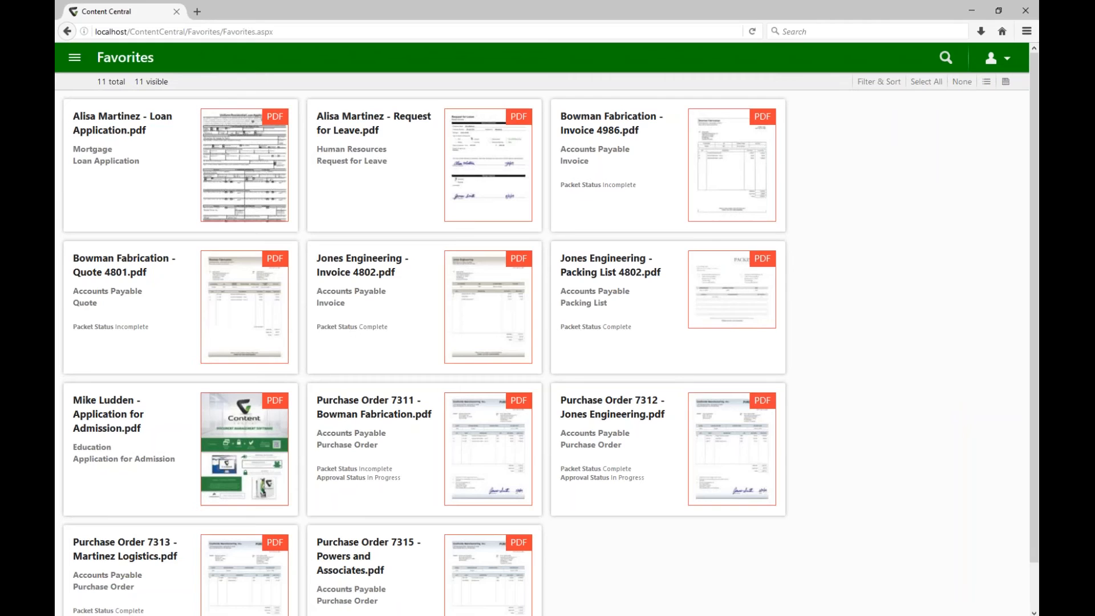
{"action": "mouse_move", "coordinate": [124, 330]}
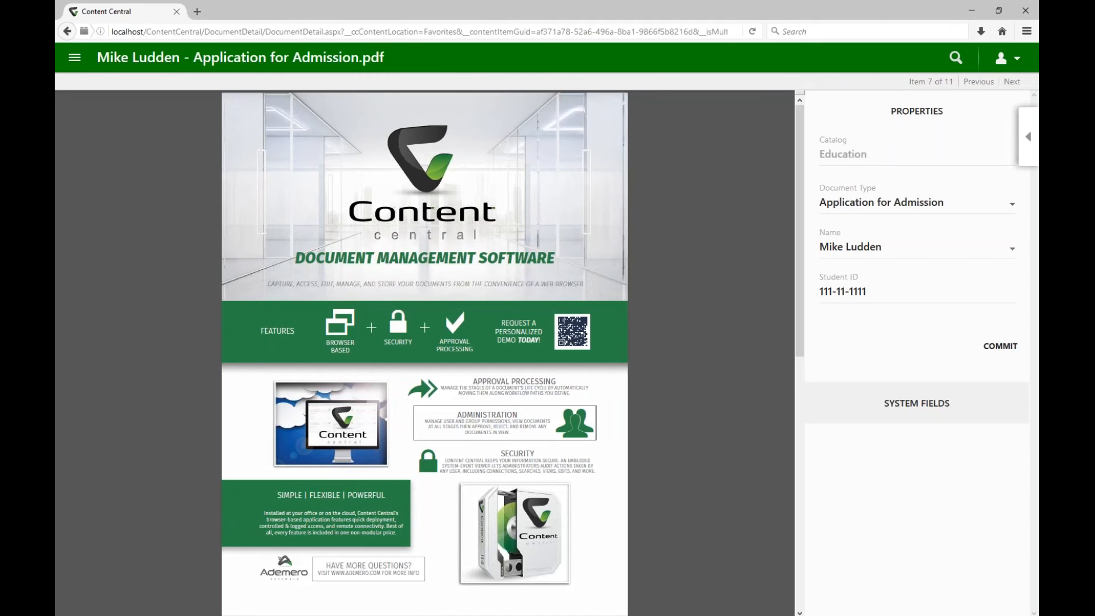
{"action": "mouse_move", "coordinate": [113, 451]}
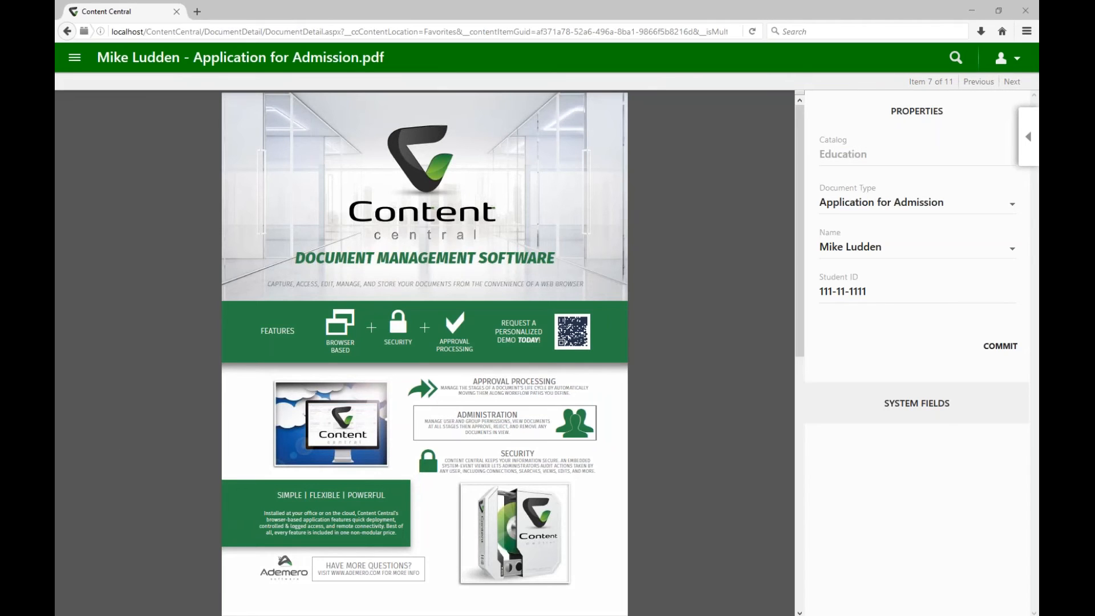
Step: Switch to the classic v6 dashboard with its unread messages and approval and coding queues
{"action": "left_click", "coordinate": [67, 31]}
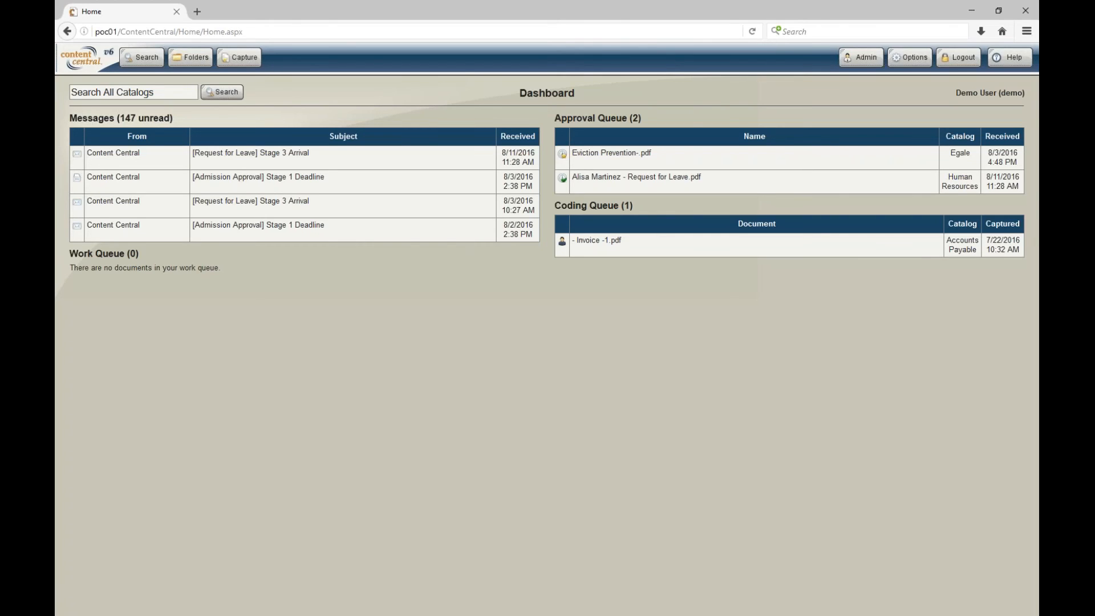
Step: Search the classic v6 interface full-text for 'bowman'
{"action": "left_click", "coordinate": [141, 57]}
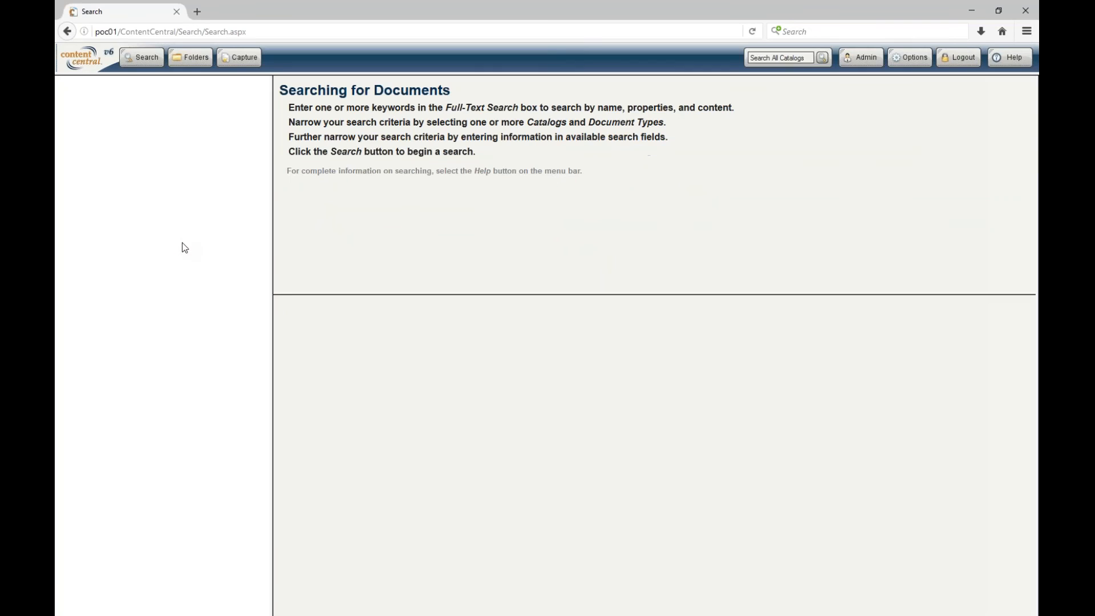
{"action": "left_click", "coordinate": [146, 57]}
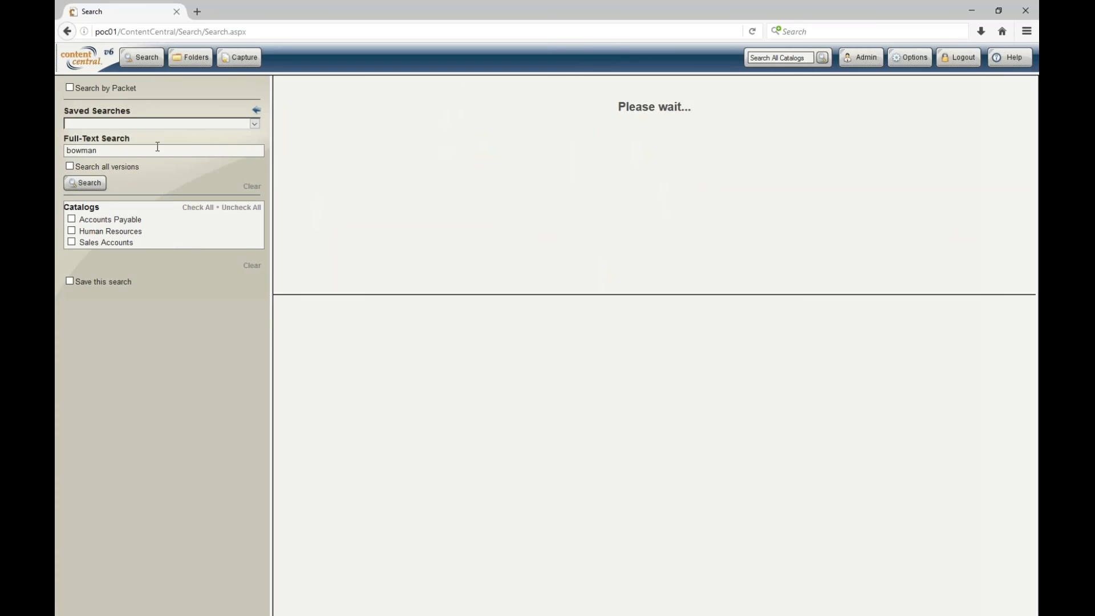
{"action": "left_click", "coordinate": [84, 183]}
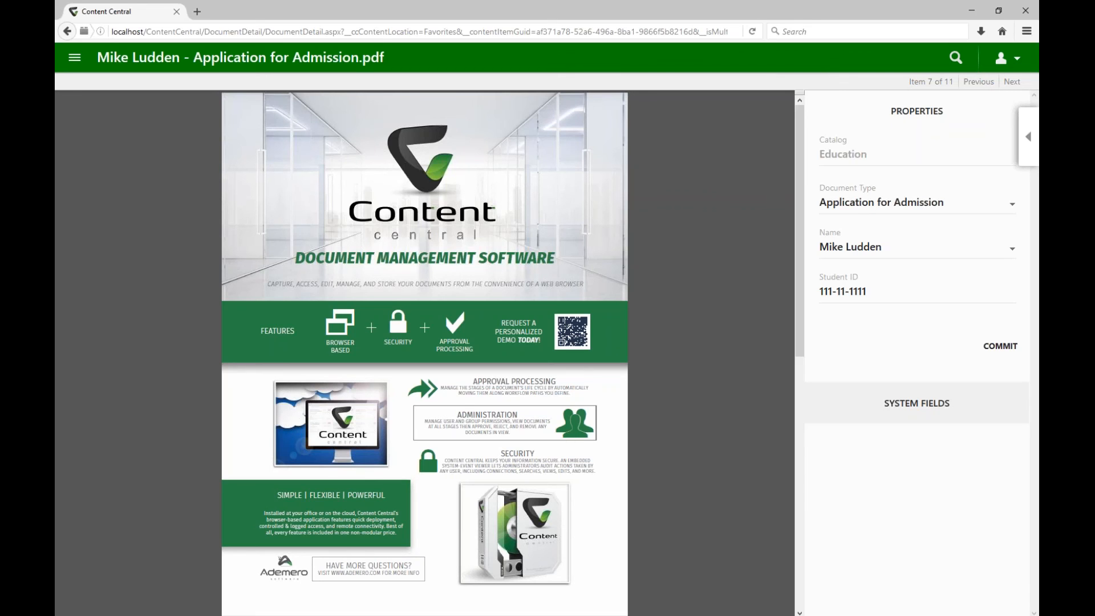
{"action": "mouse_move", "coordinate": [81, 486]}
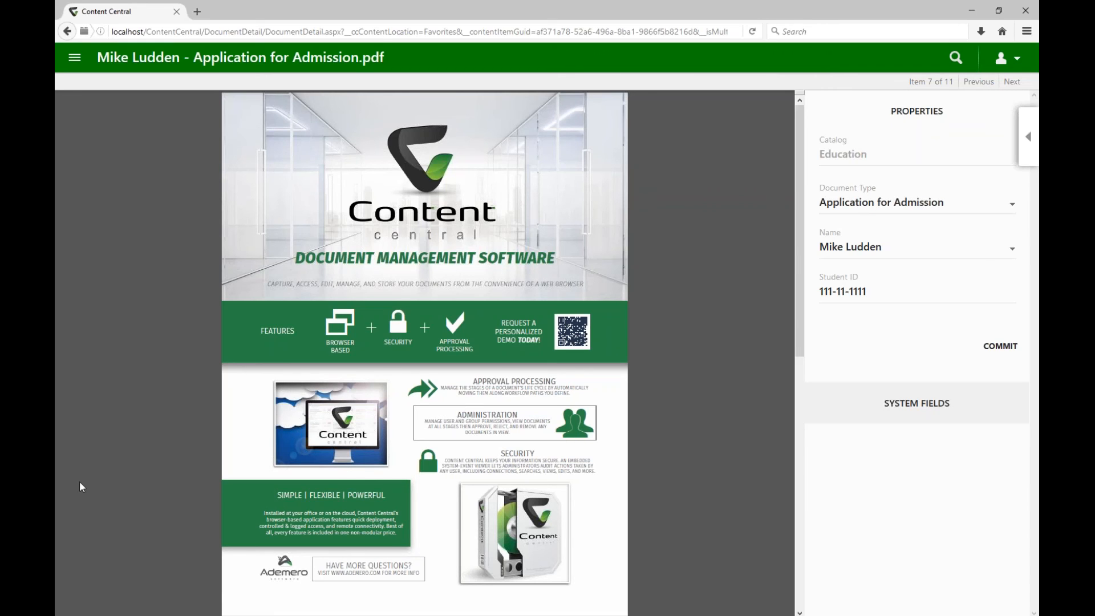